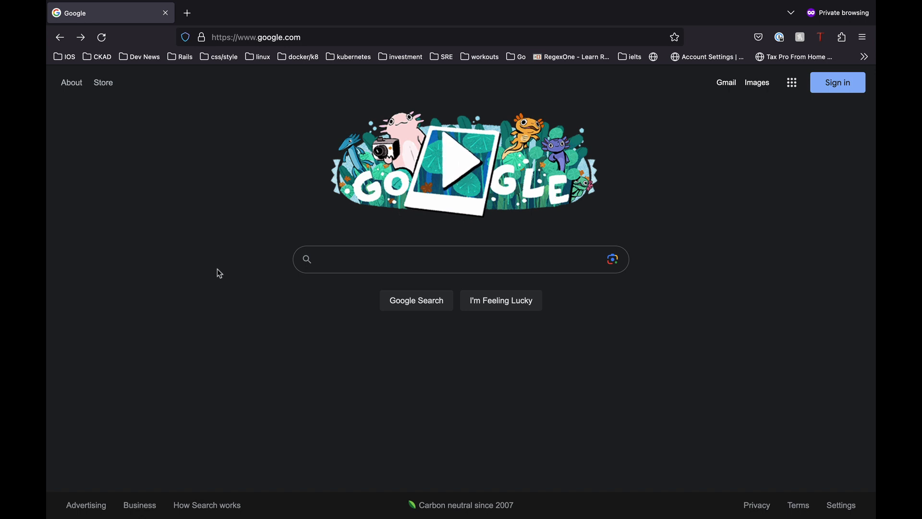
Step: Search Google for 'tiramisu recipe' and land on the Allrecipes Tiramisu recipe page
type("t")
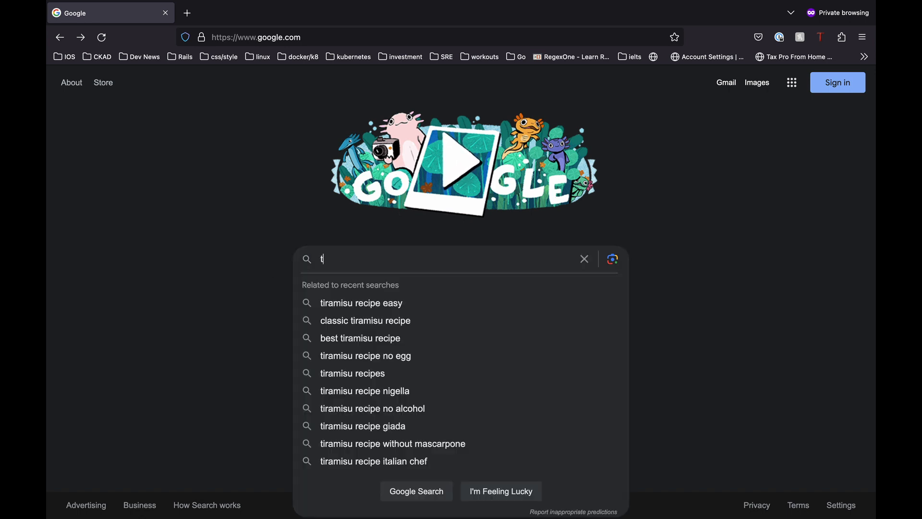
type("iramisu re")
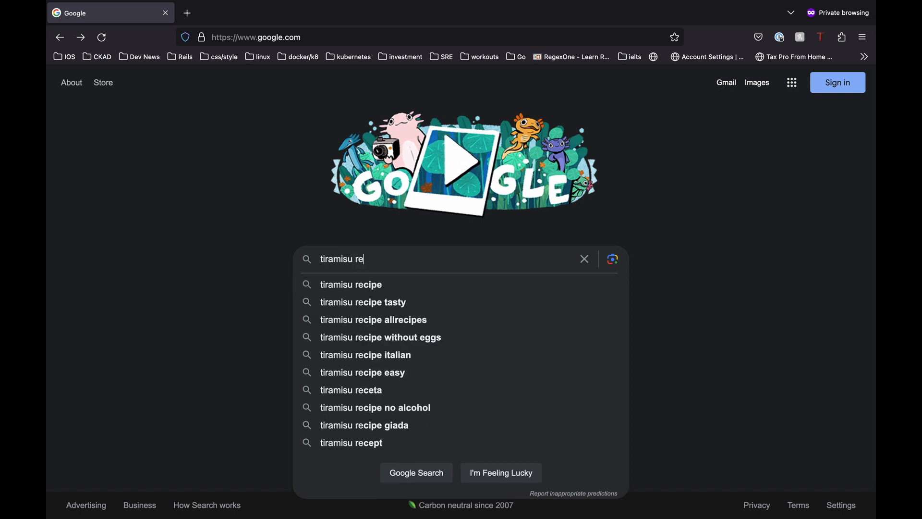
left_click(350, 284)
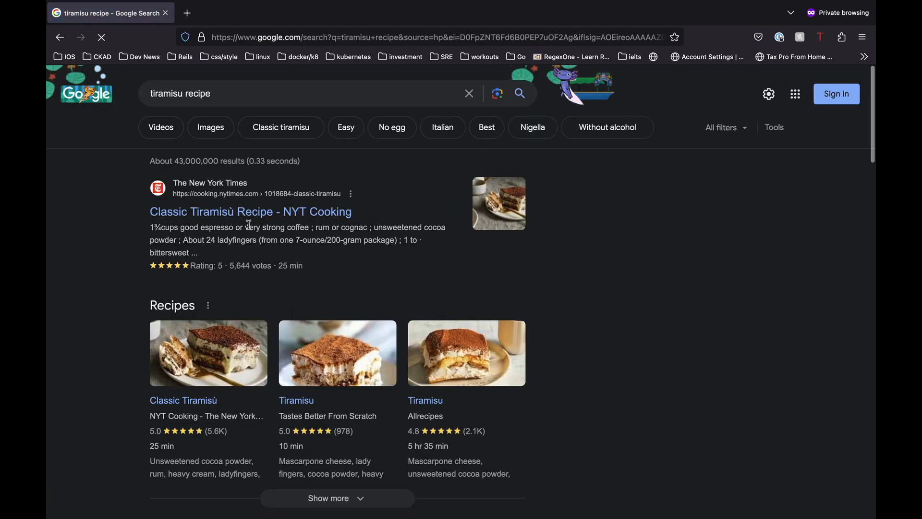
scroll("down", 3)
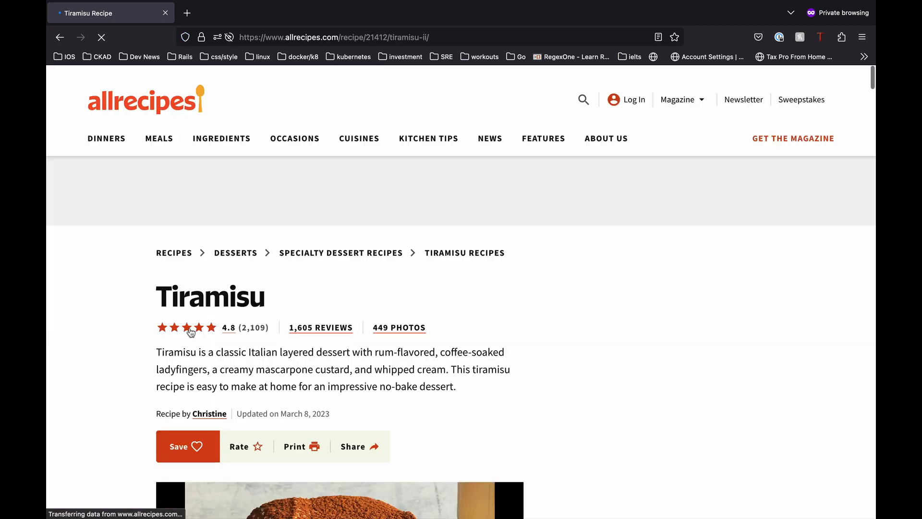
scroll("down", 3)
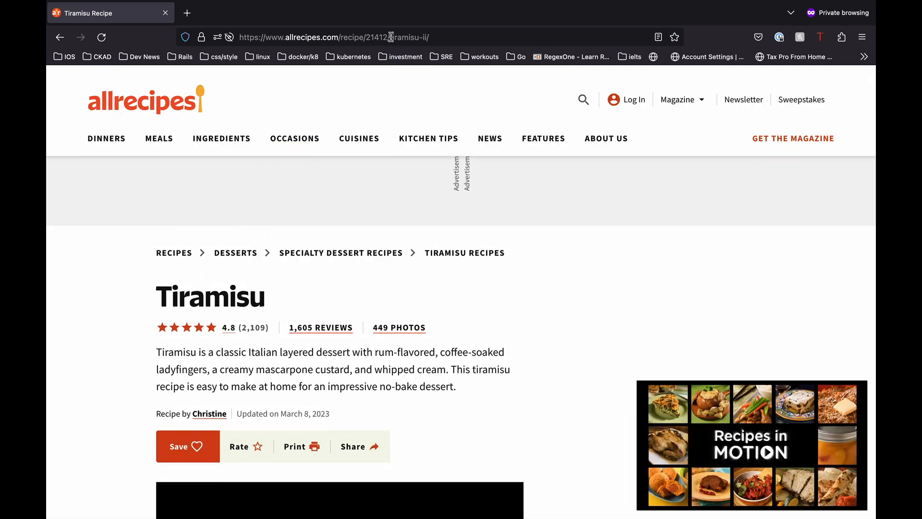
left_click(391, 37)
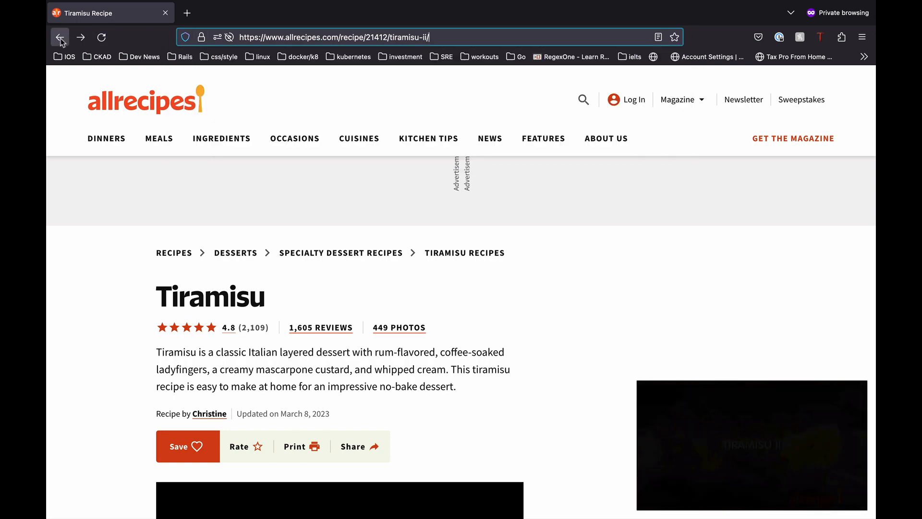
Step: Return to the tiramisu results and pick the annamariavolpi.com classic tiramisu result further down
left_click(60, 37)
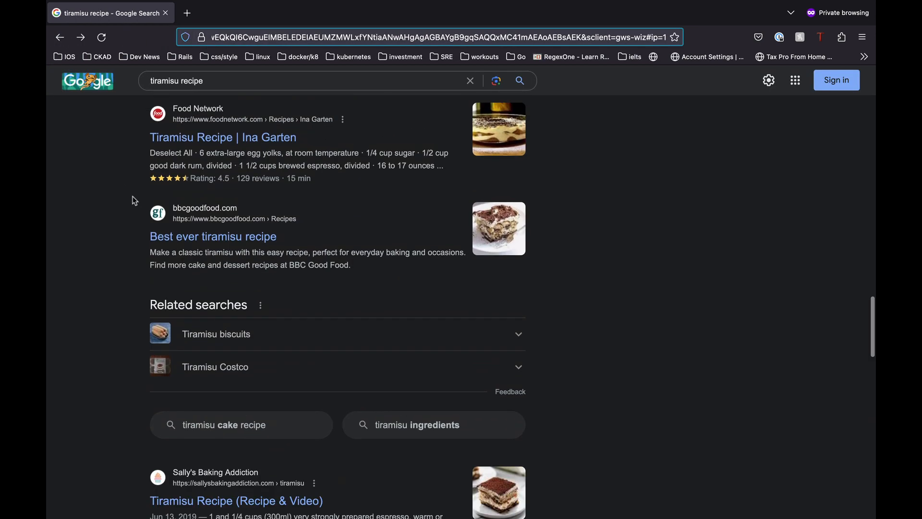
scroll("down", 3)
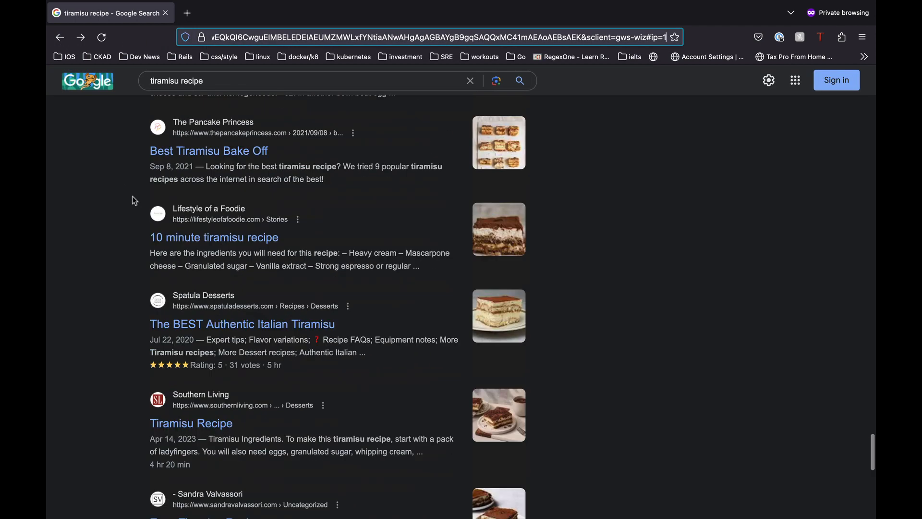
scroll("down", 3)
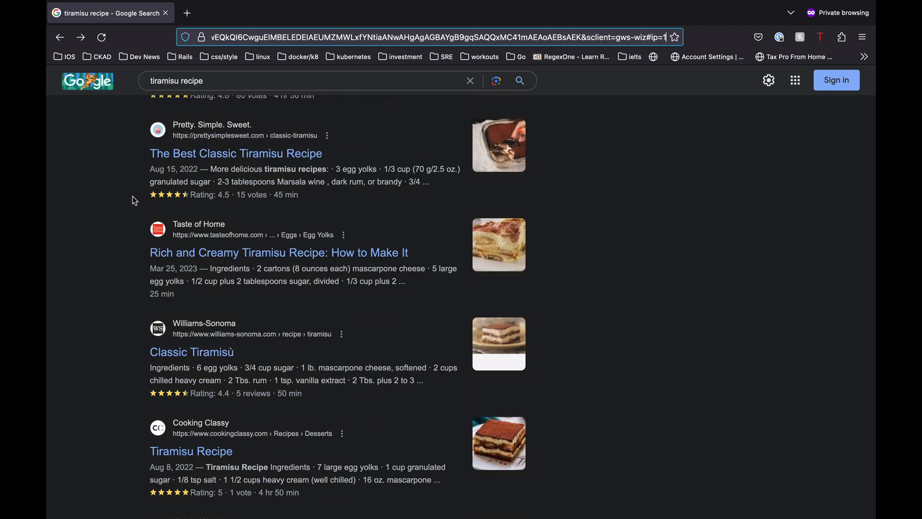
scroll("down", 3)
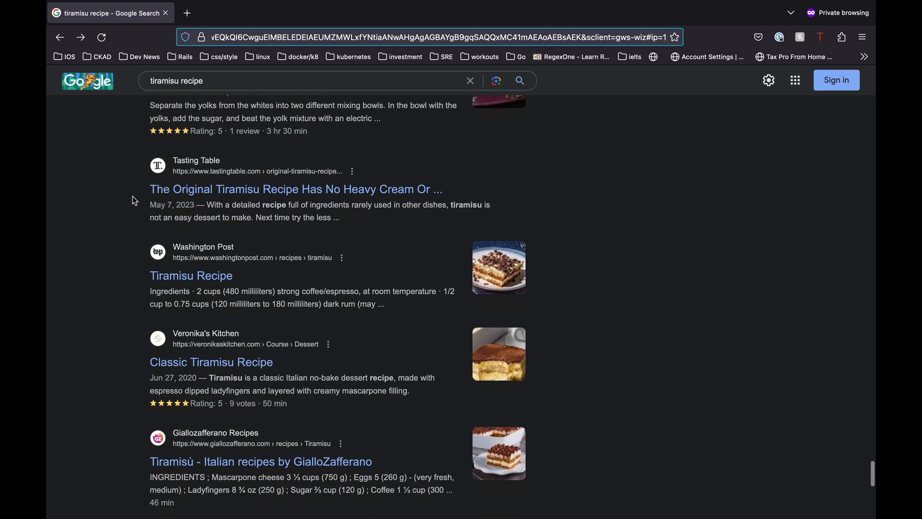
scroll("down", 3)
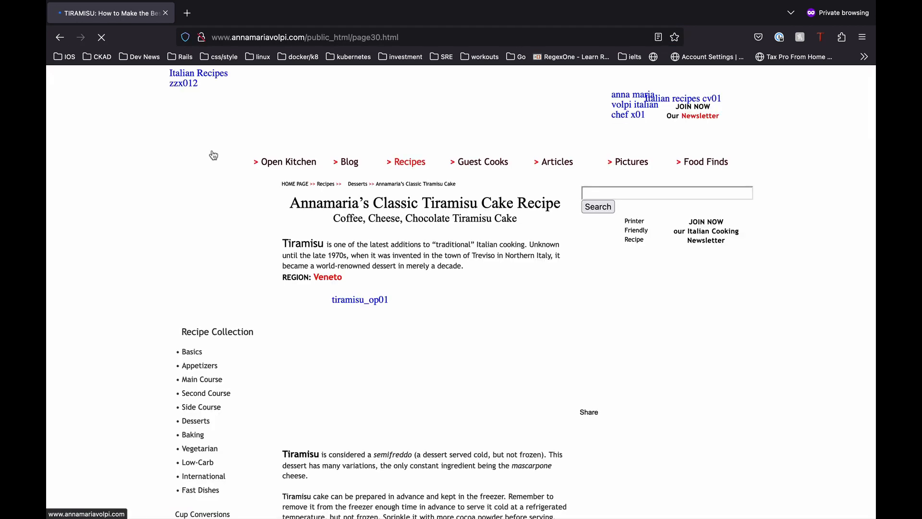
scroll("down", 3)
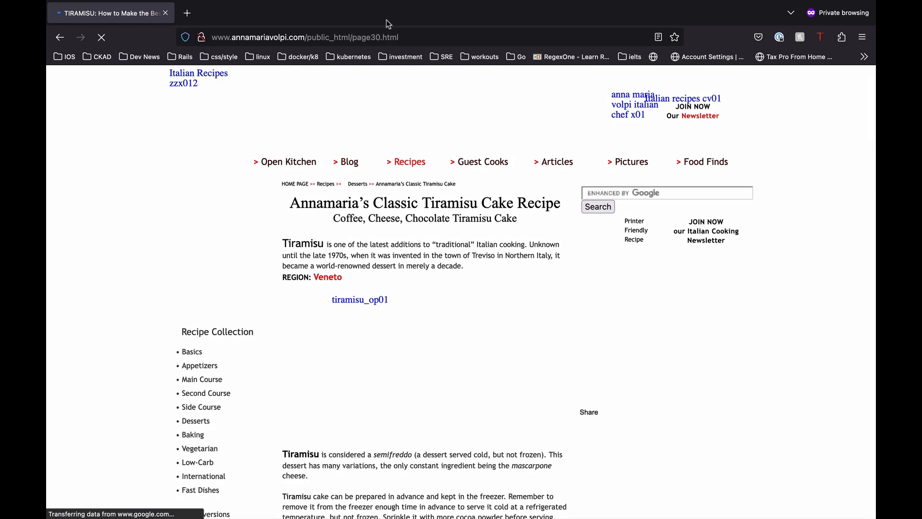
left_click(322, 38)
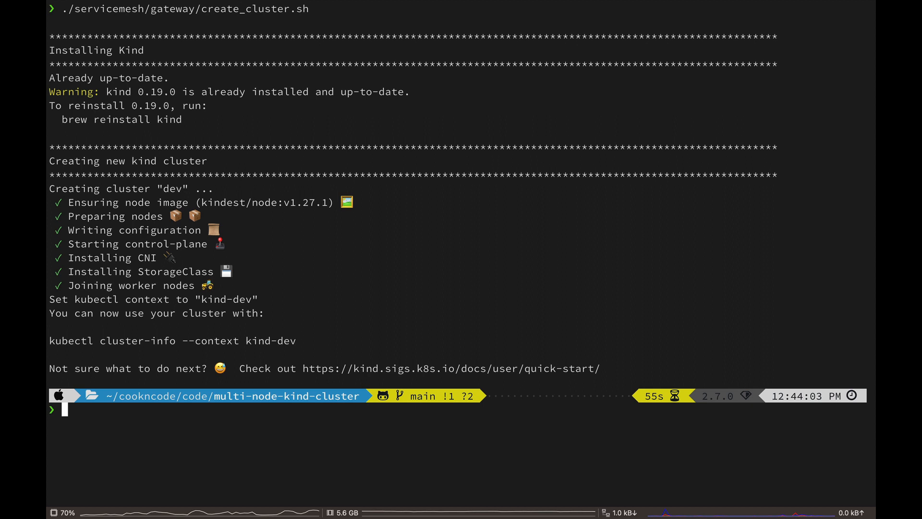
Step: Enter the ./servicemesh/gateway/install_gateway.sh command in the terminal
type("./s")
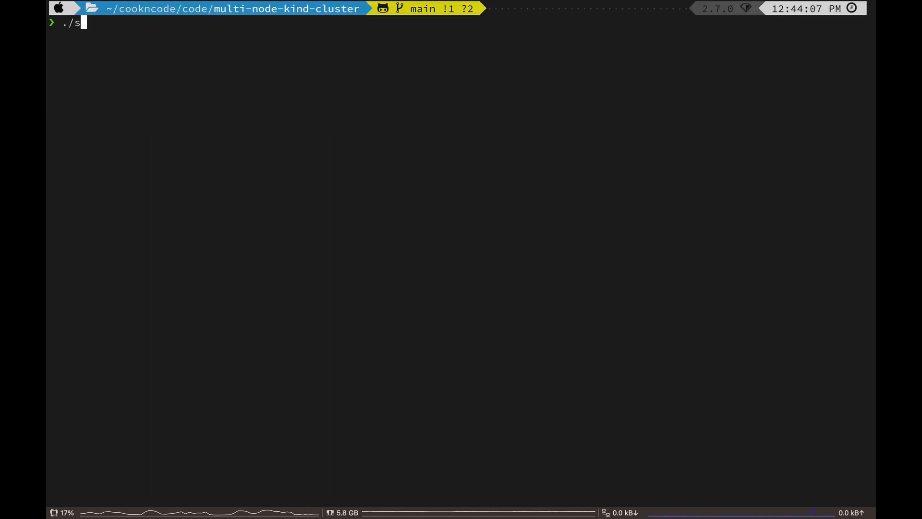
type("ervicemesh/gateway/install_gateway.sh")
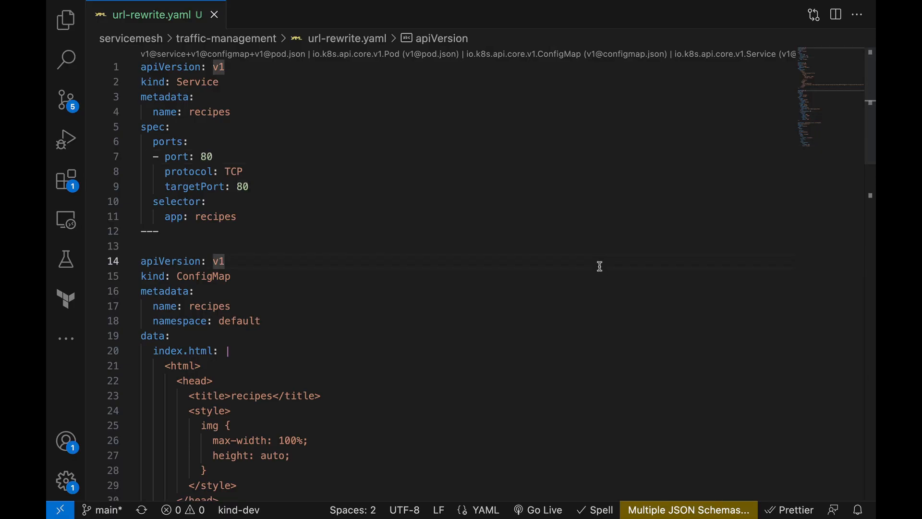
mouse_move(575, 261)
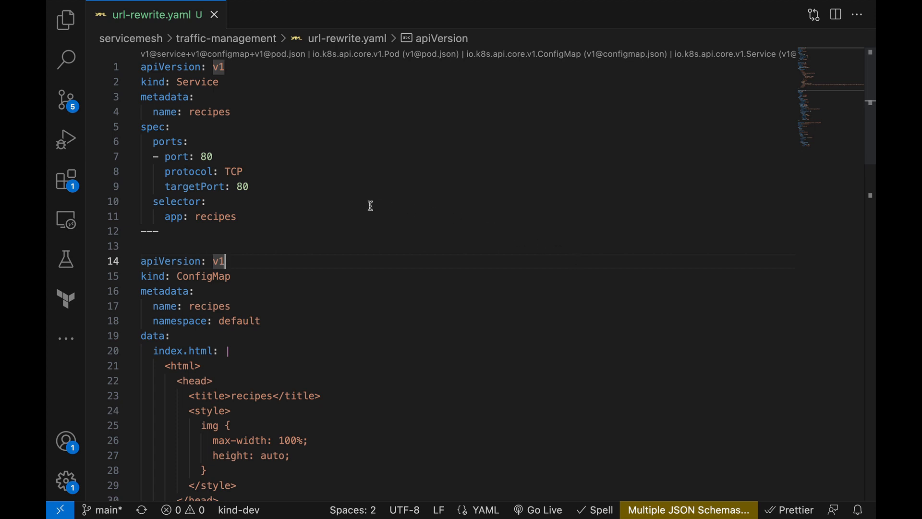
left_click(209, 111)
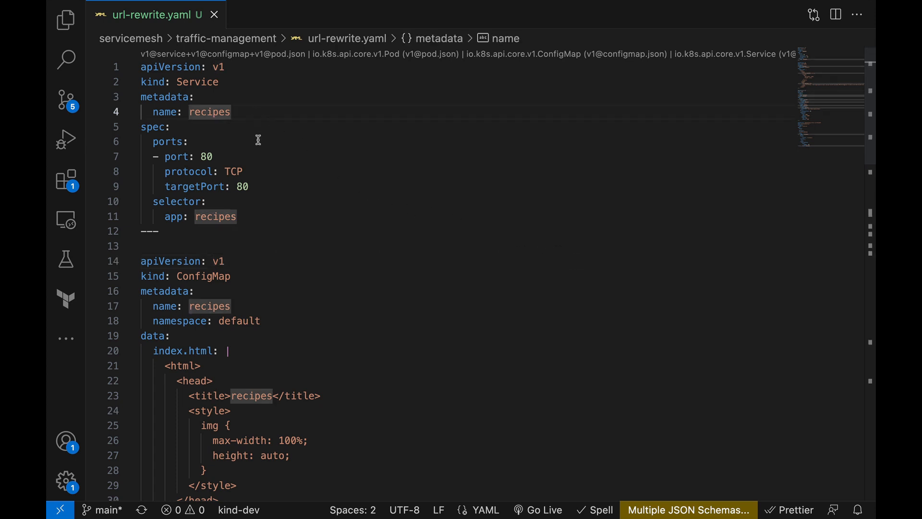
scroll("down", 3)
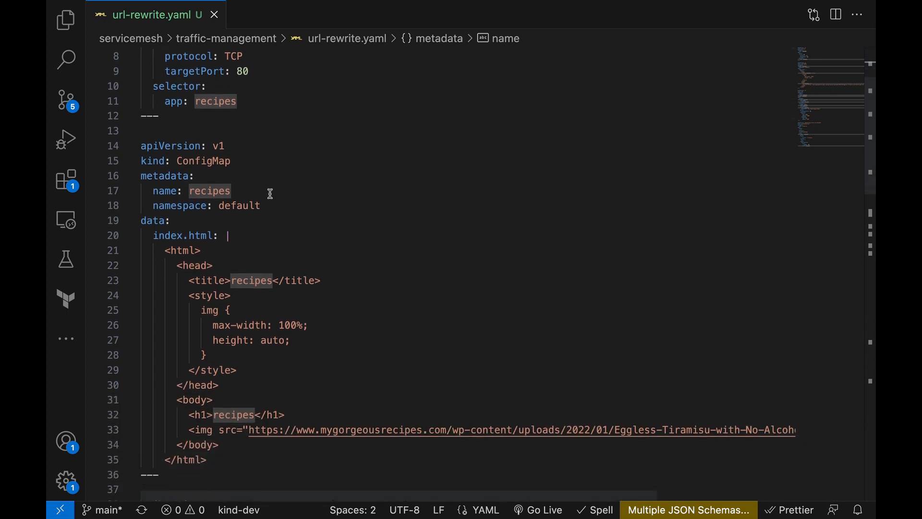
scroll("down", 3)
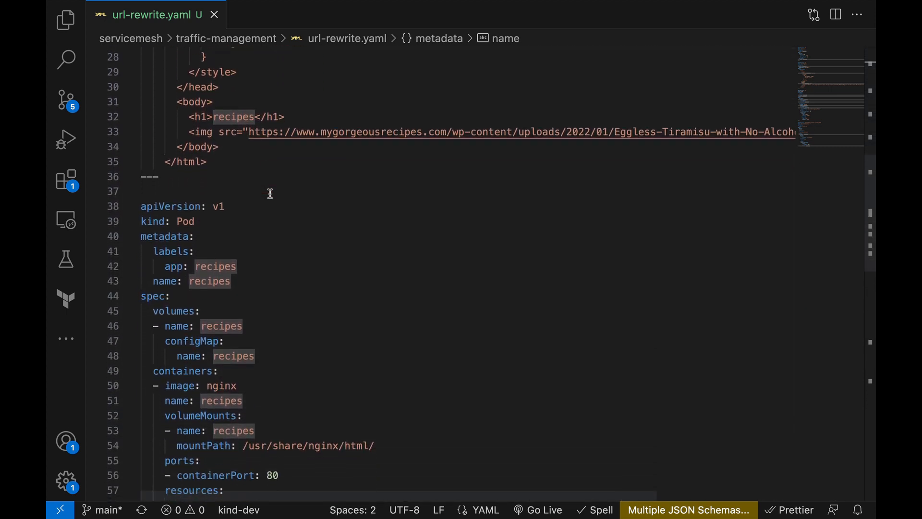
scroll("down", 3)
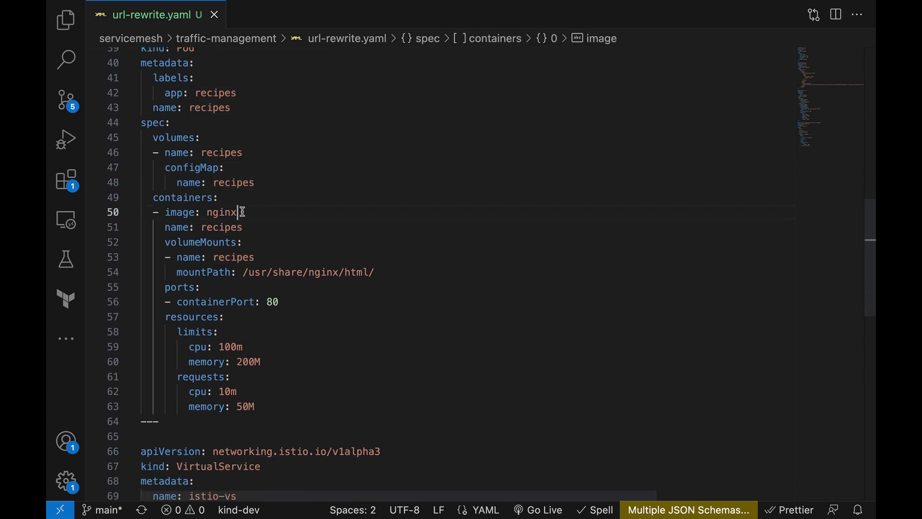
double_click(221, 213)
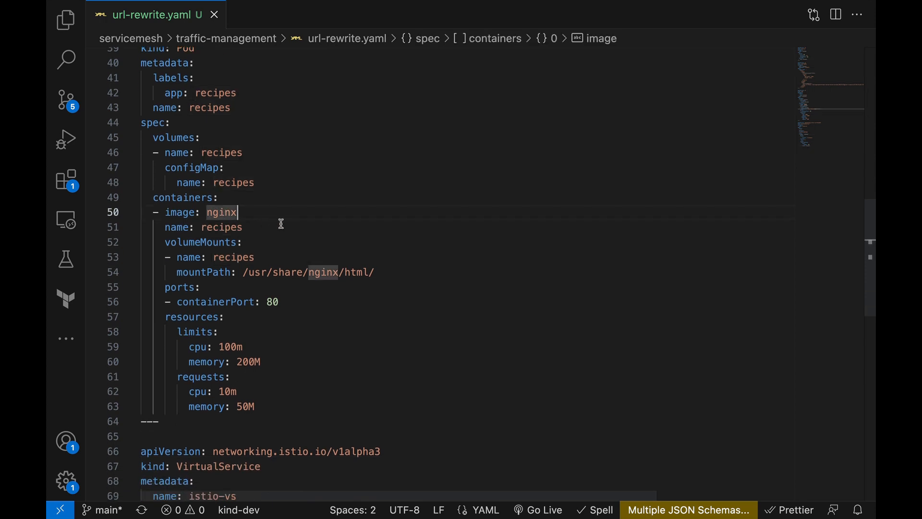
scroll("down", 3)
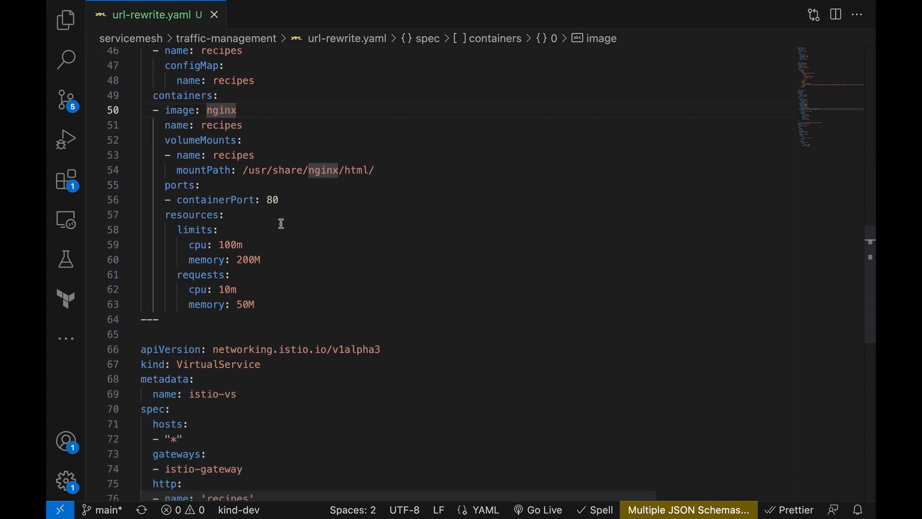
scroll("down", 3)
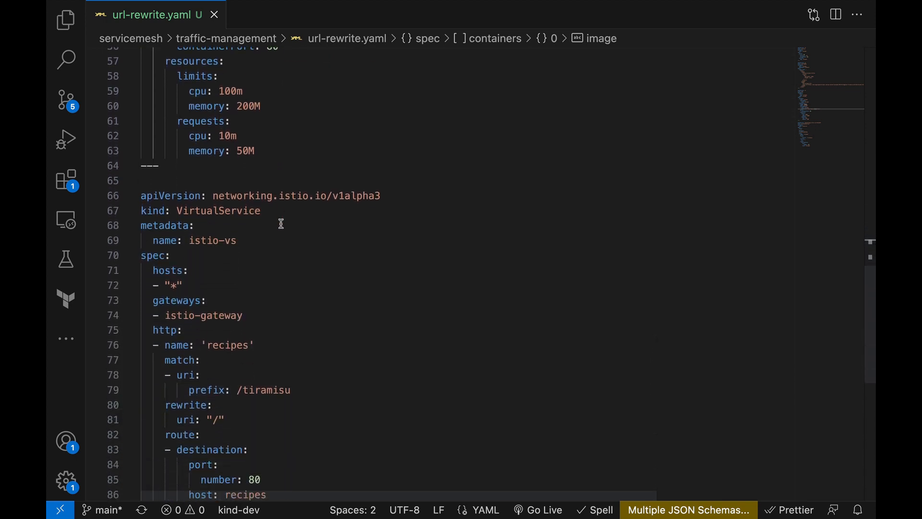
scroll("down", 3)
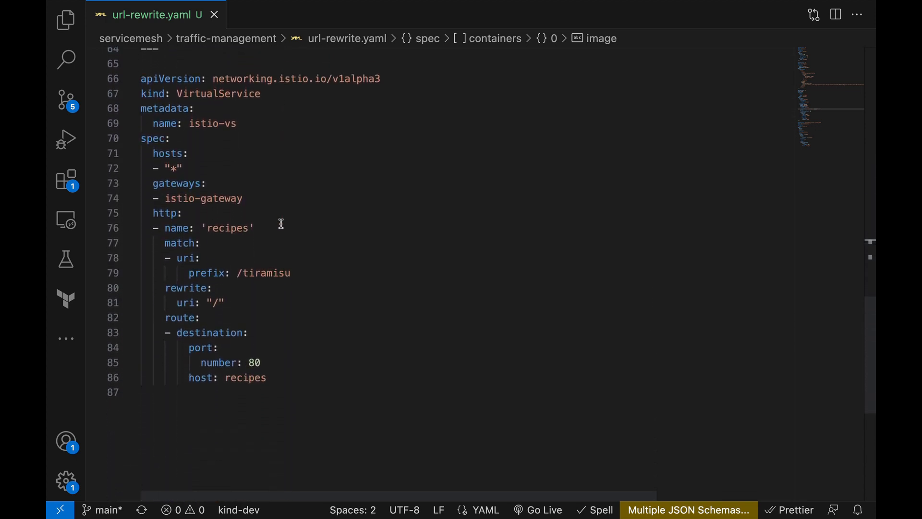
mouse_move(271, 161)
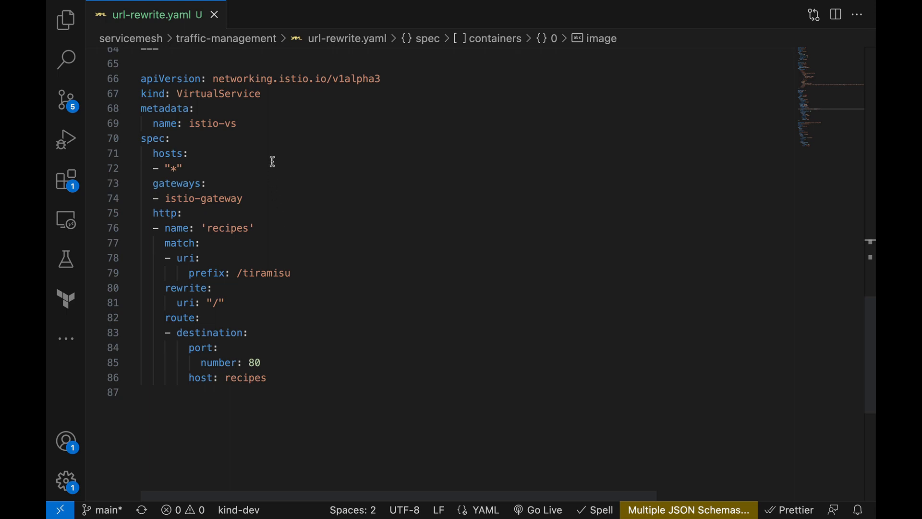
mouse_move(253, 198)
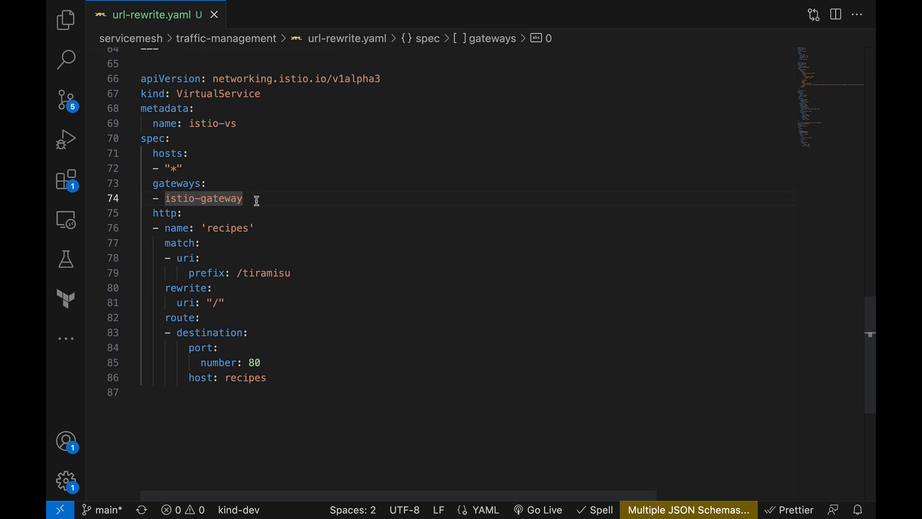
mouse_move(286, 260)
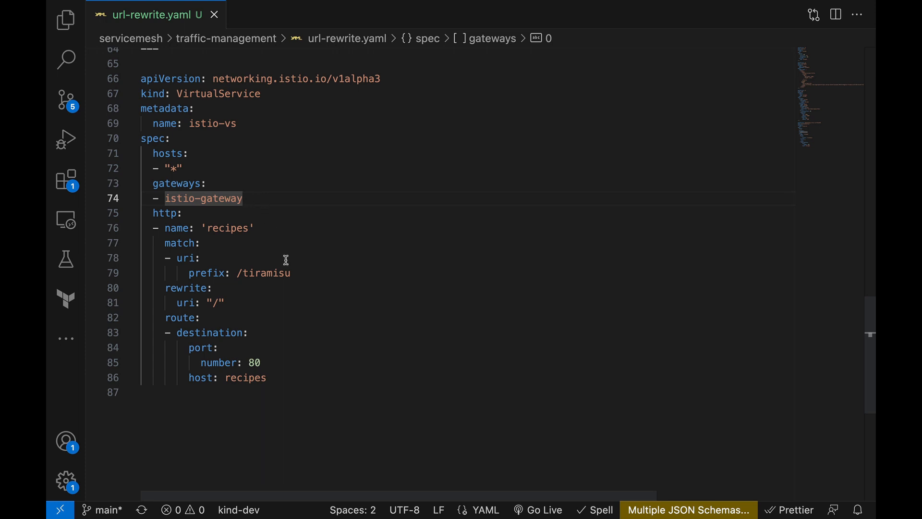
left_click(294, 273)
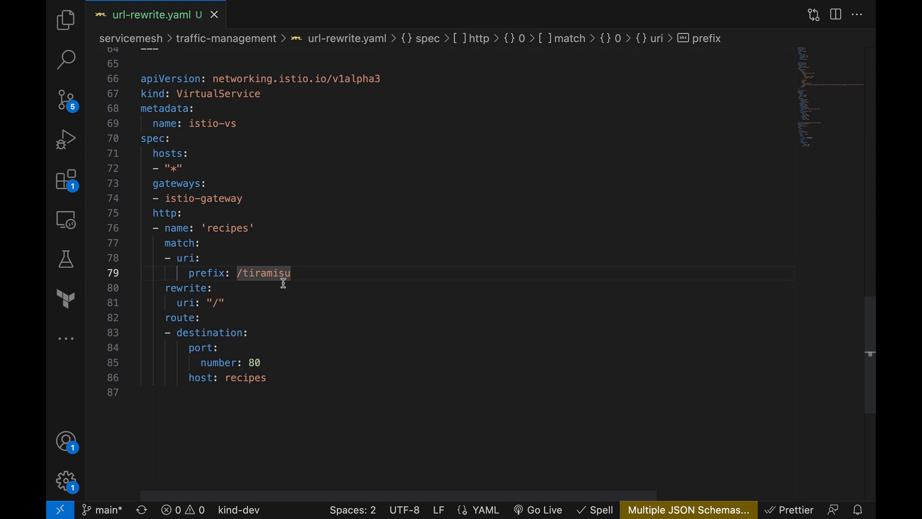
mouse_move(282, 288)
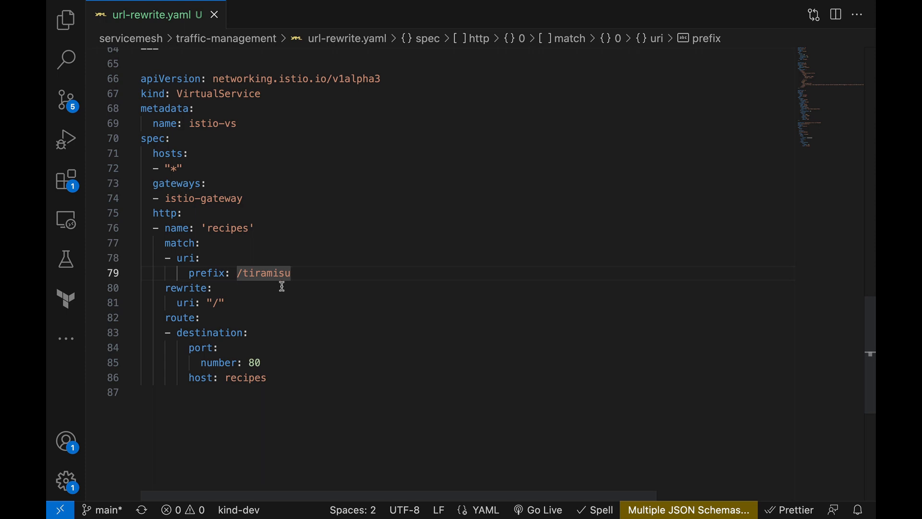
mouse_move(217, 302)
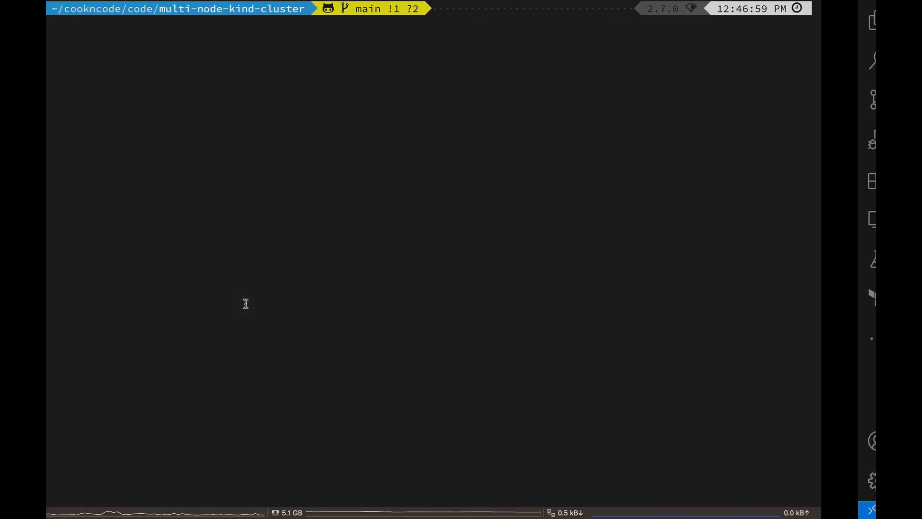
Step: Run kubectl apply -f servicemesh/traffic-management/url-rewrite.yaml against the cluster
type("kubectl apply -f")
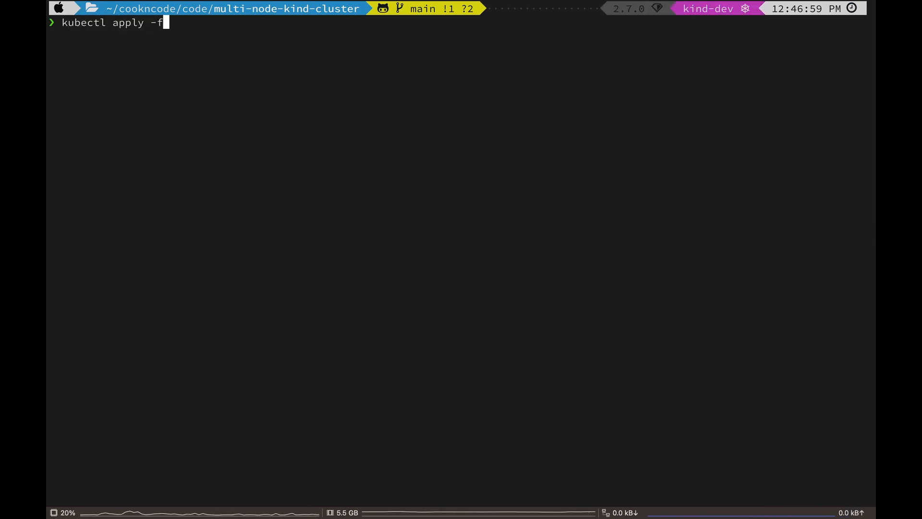
type("servicemesh/traffic-management/url-rewrite.yaml")
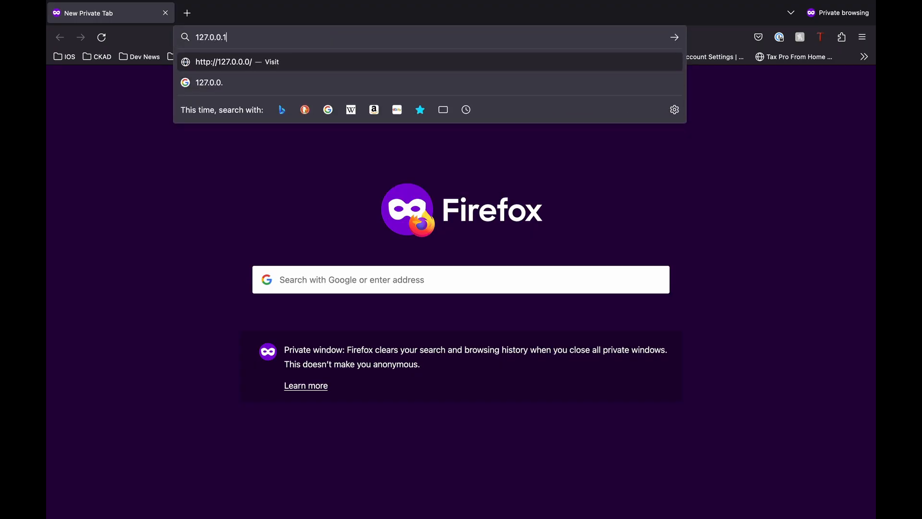
Step: Load 127.0.0.1/tiramisu and scroll through the recipes page with its tiramisu photo
type("/tiramisu")
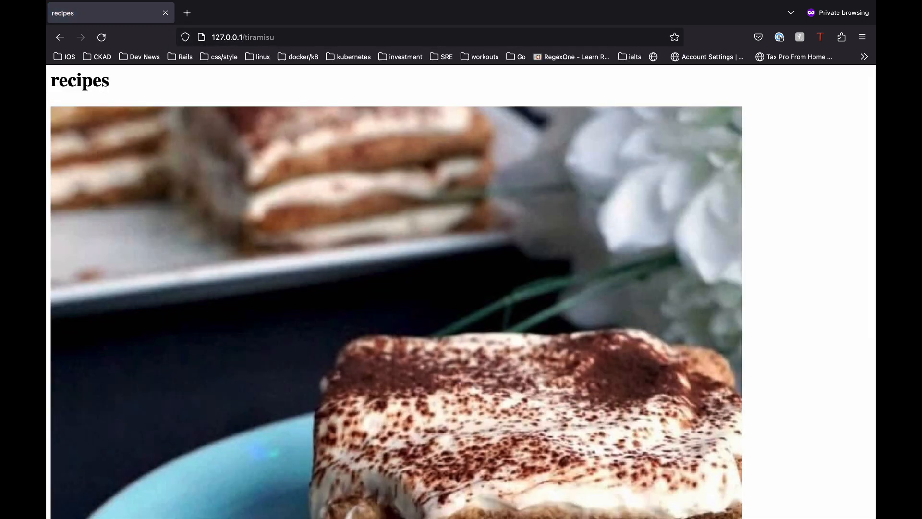
mouse_move(159, 95)
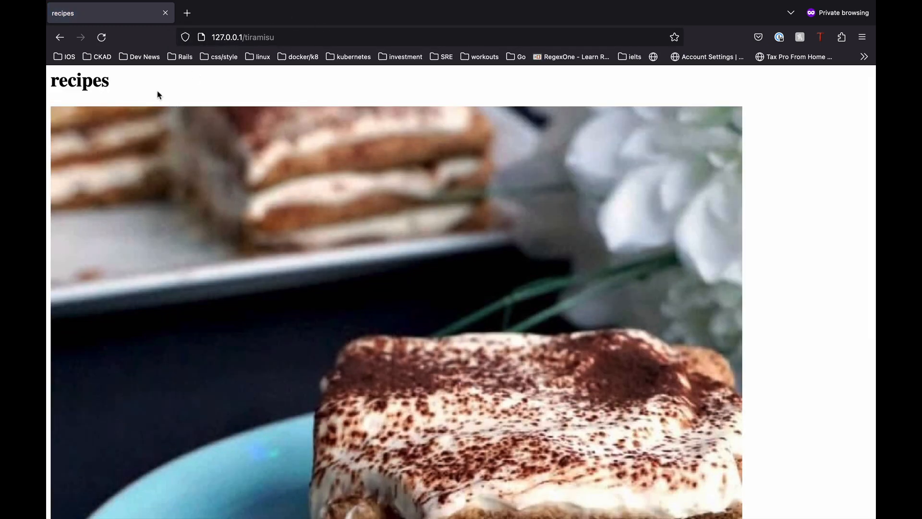
scroll("down", 3)
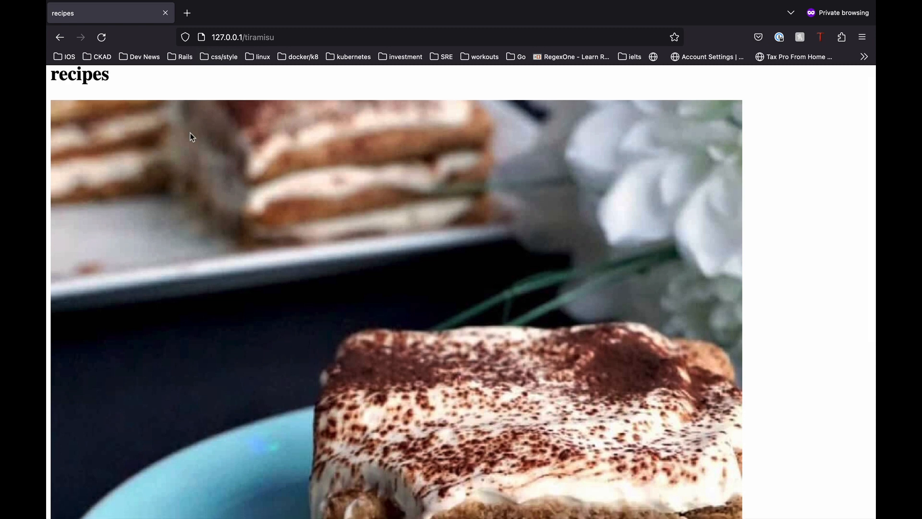
scroll("down", 3)
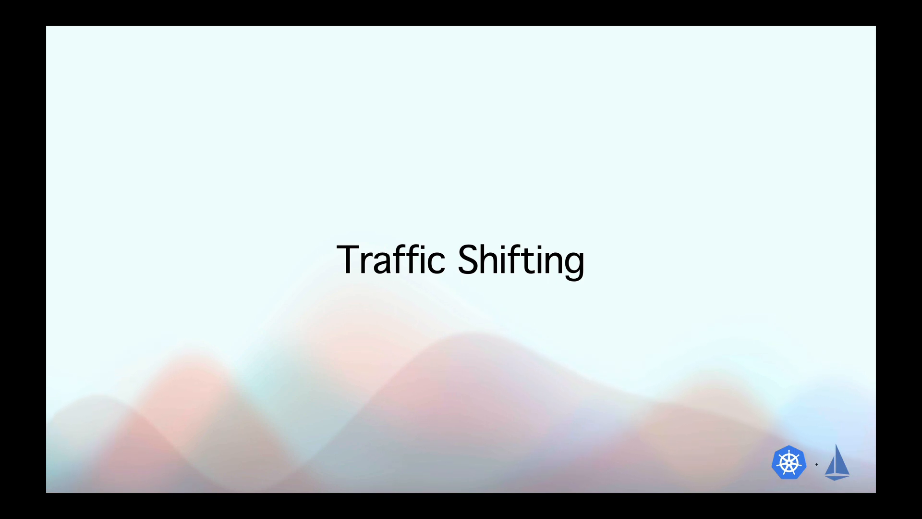
Step: Advance the presentation to the Traffic Shifting title slide
key("Right")
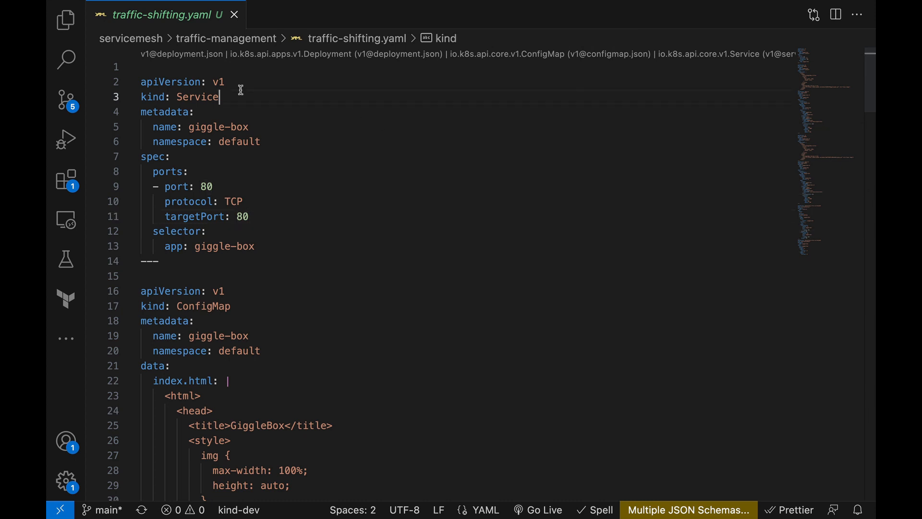
double_click(217, 127)
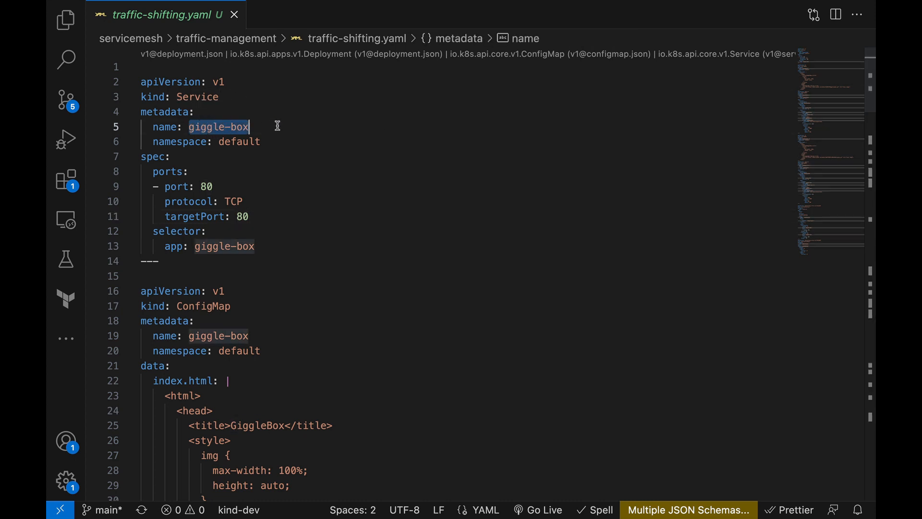
mouse_move(317, 242)
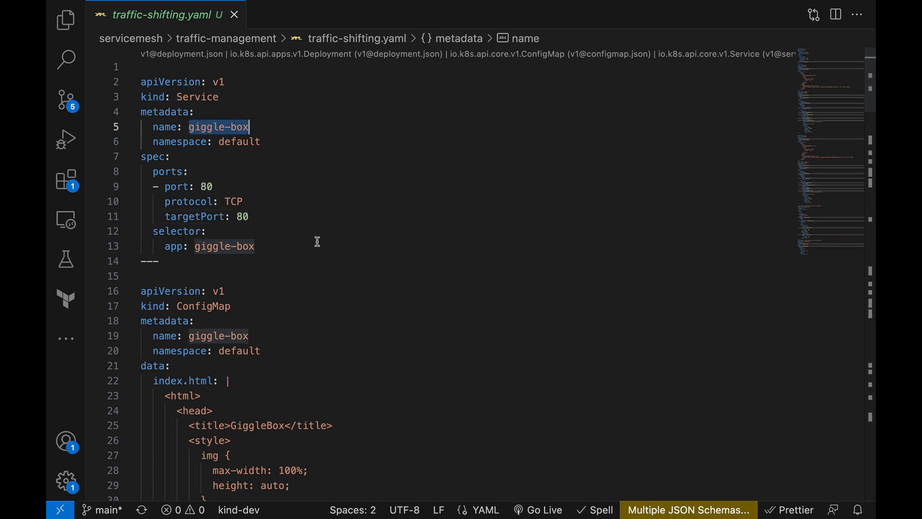
scroll("down", 3)
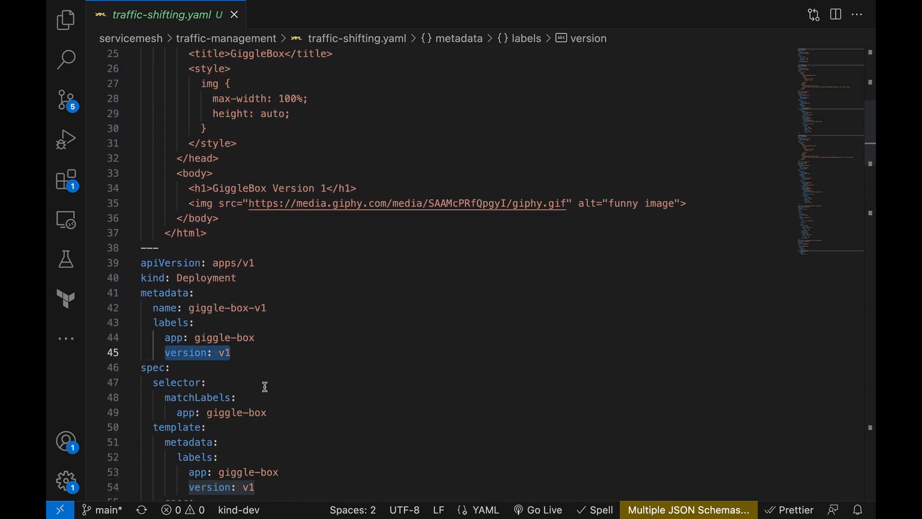
scroll("down", 3)
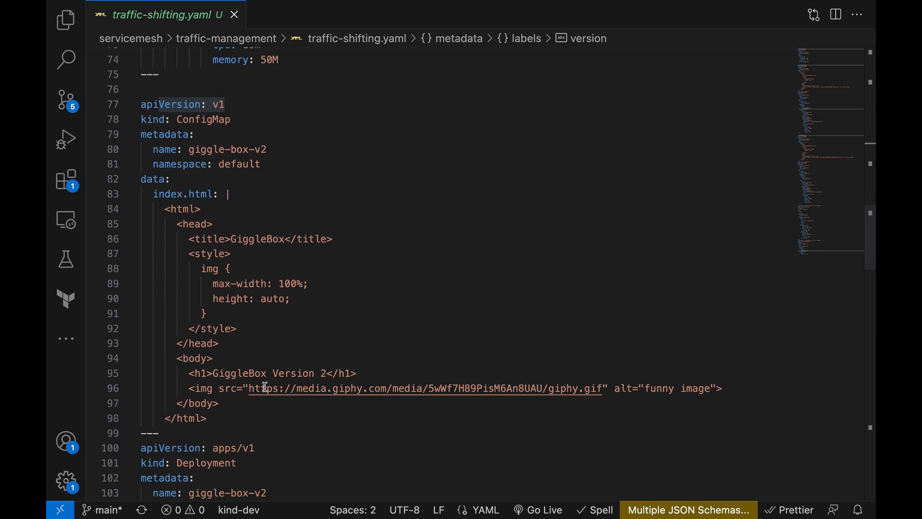
scroll("down", 3)
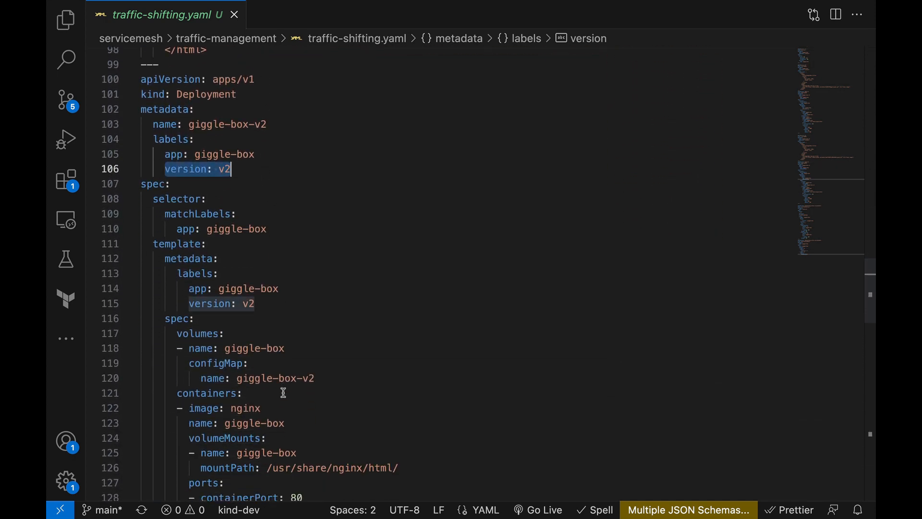
scroll("down", 3)
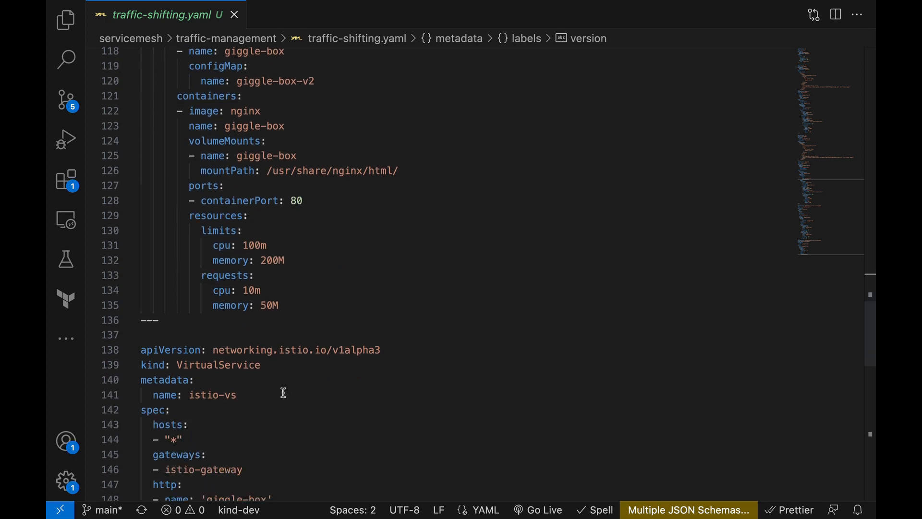
scroll("down", 3)
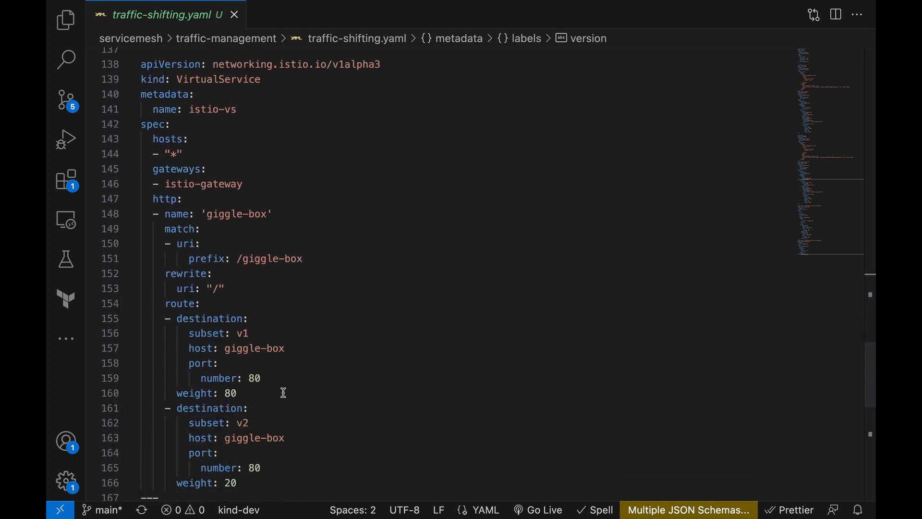
mouse_move(258, 280)
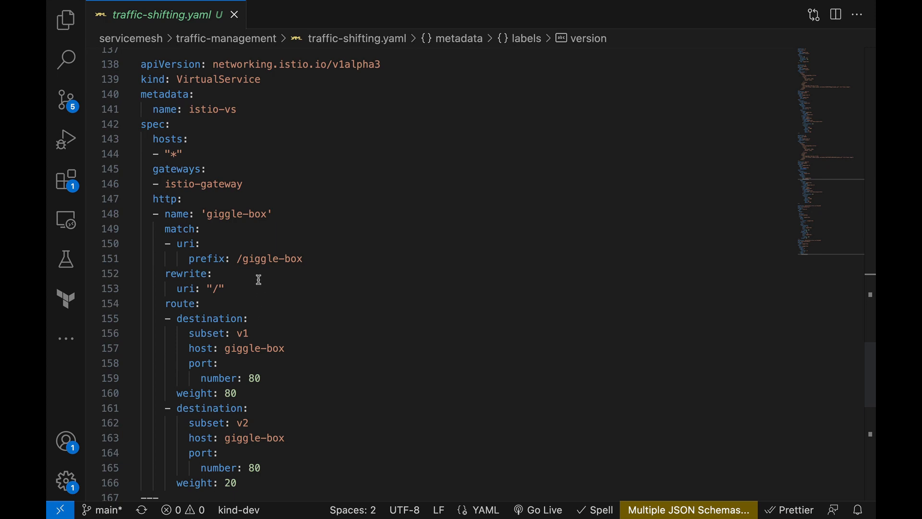
double_click(269, 258)
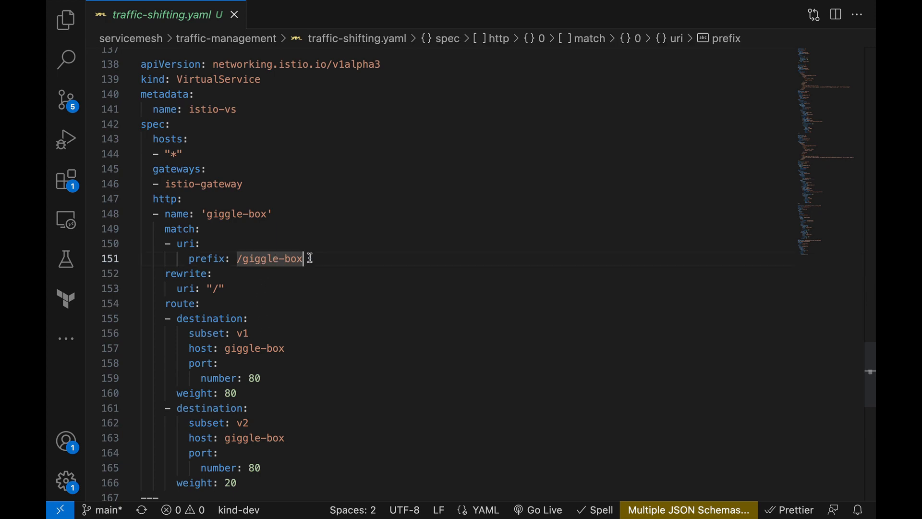
left_click(216, 288)
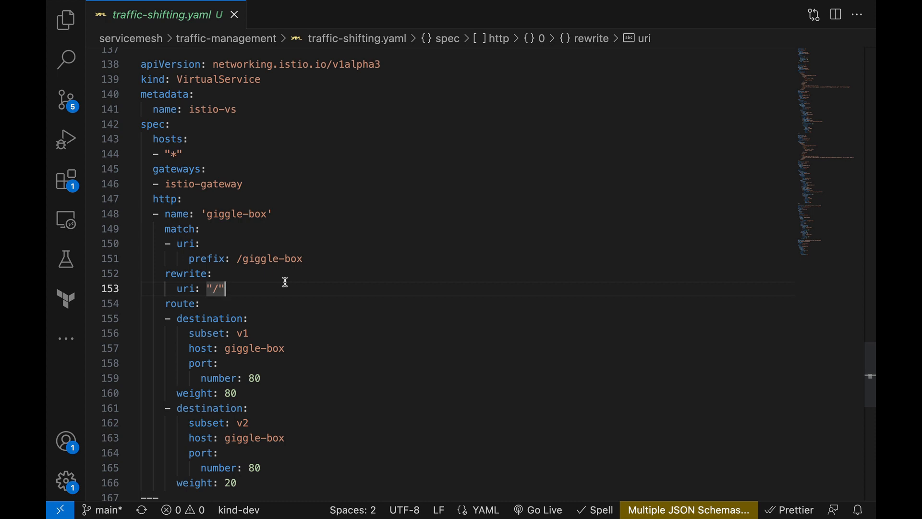
mouse_move(288, 295)
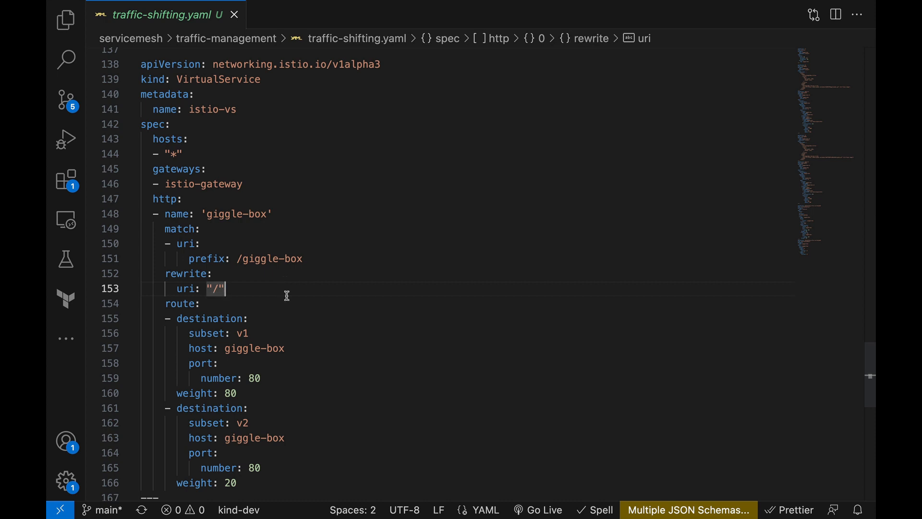
scroll("down", 3)
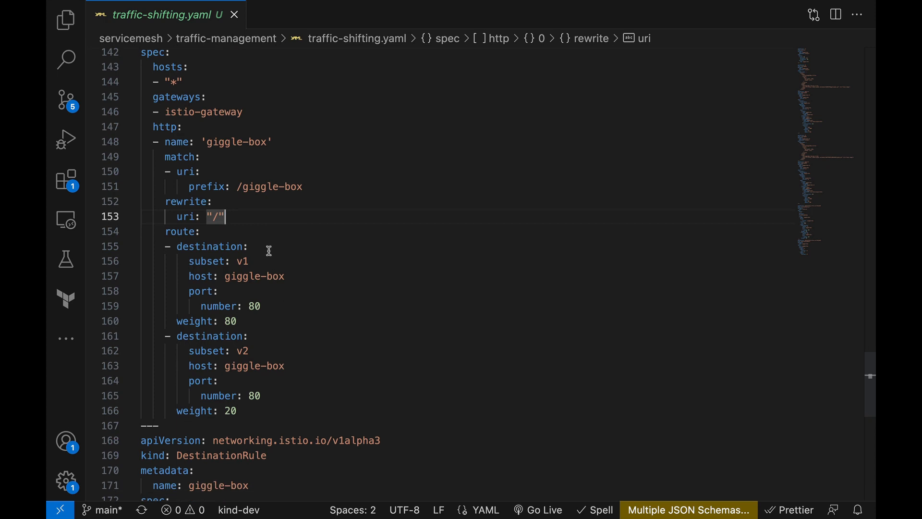
left_click(245, 246)
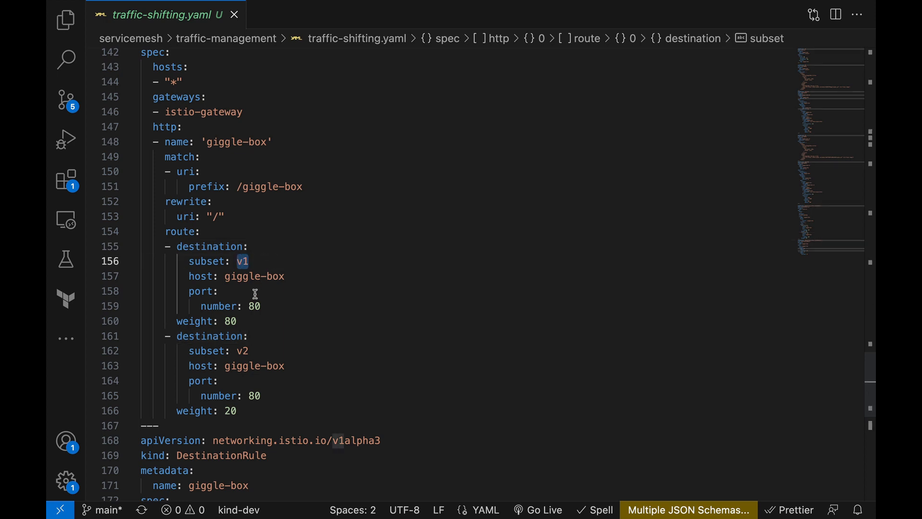
left_click(240, 321)
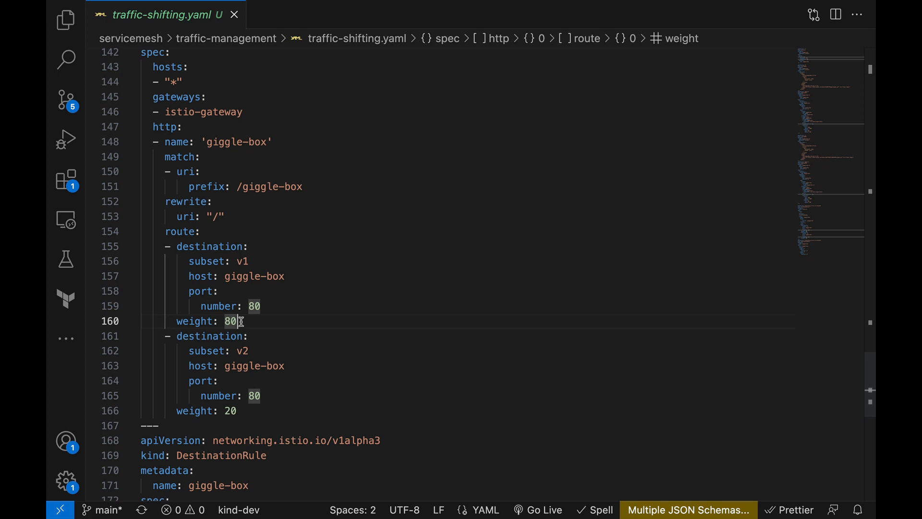
double_click(242, 351)
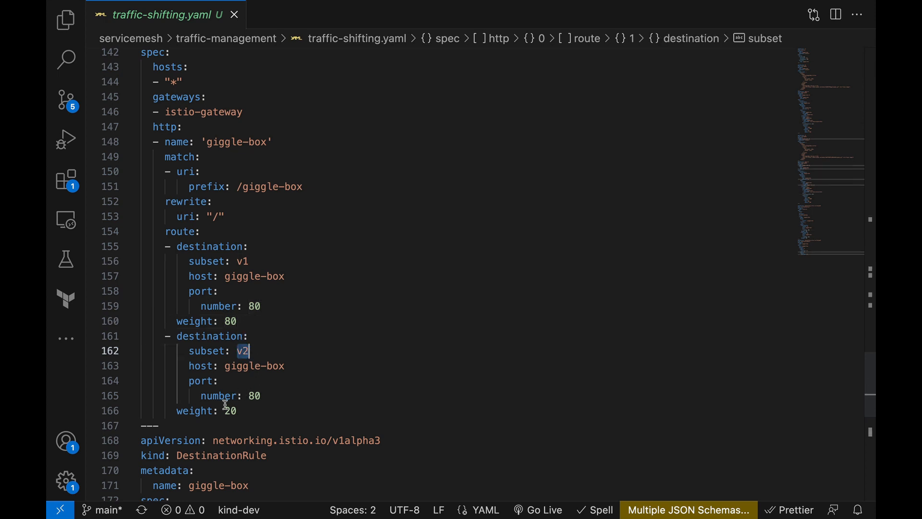
left_click(237, 411)
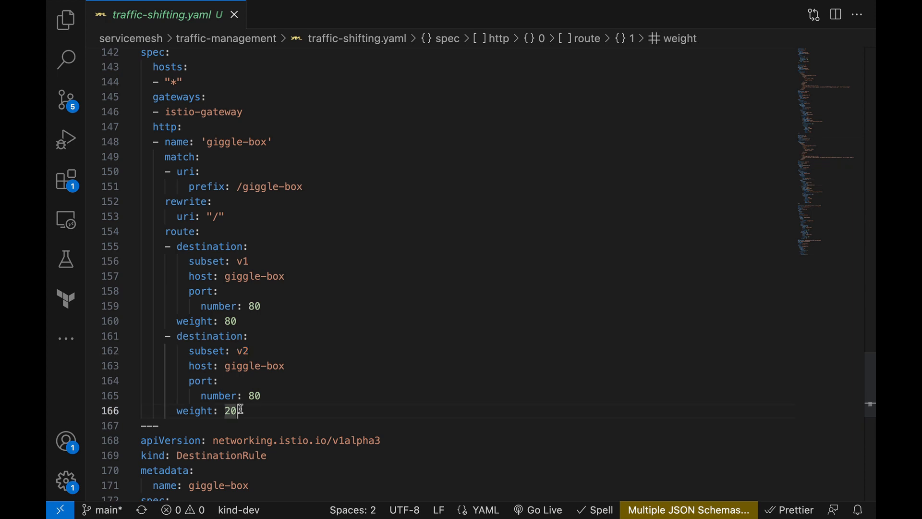
Step: Review the v1 and v2 subsets in the DestinationRule of traffic-shifting.yaml
scroll("down", 3)
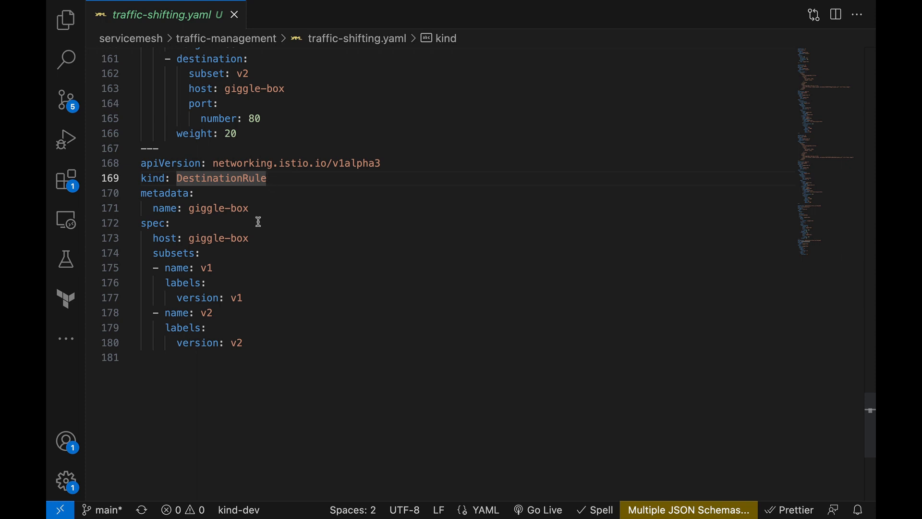
mouse_move(228, 257)
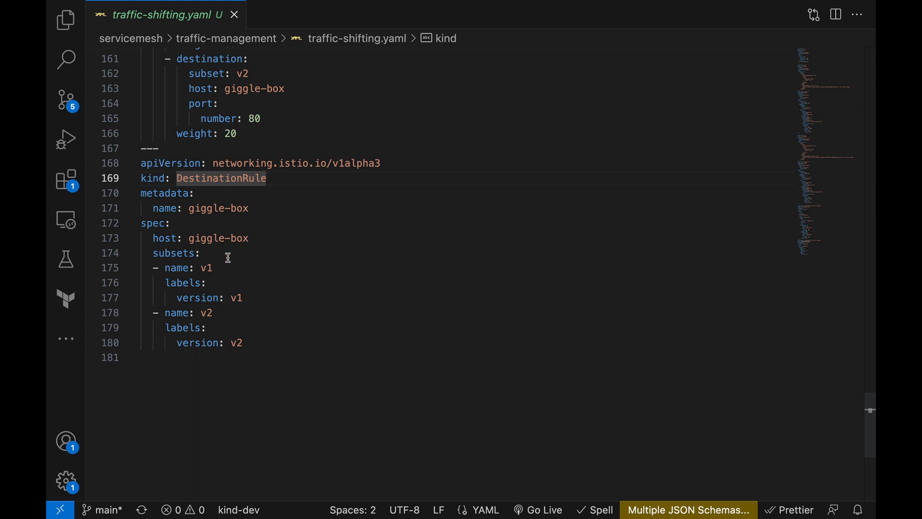
mouse_move(225, 268)
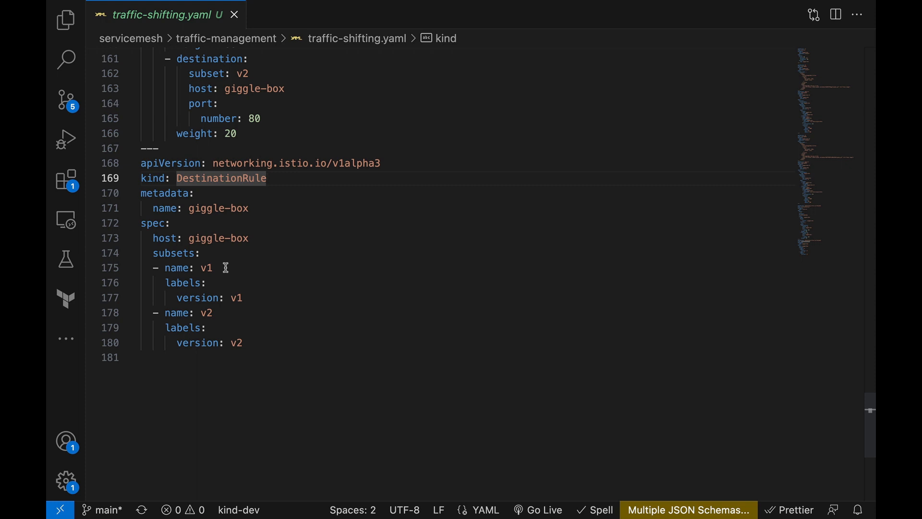
left_click(267, 178)
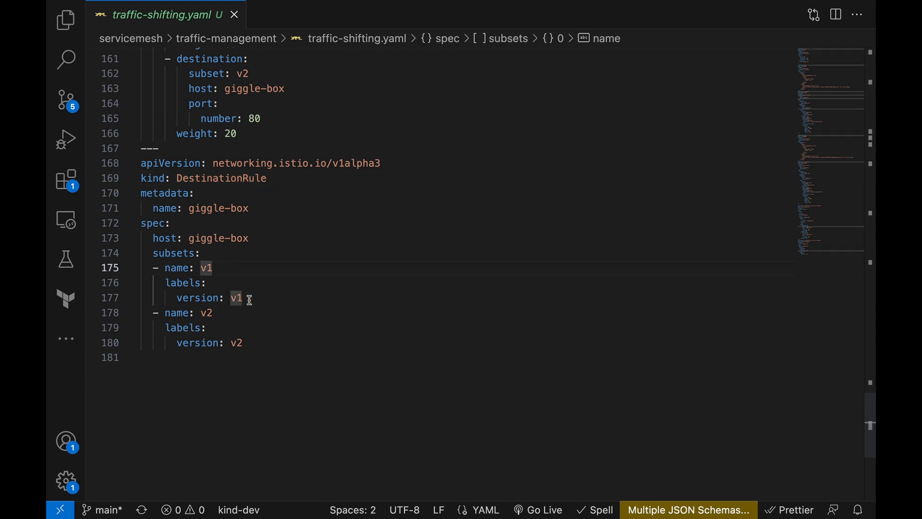
mouse_move(232, 331)
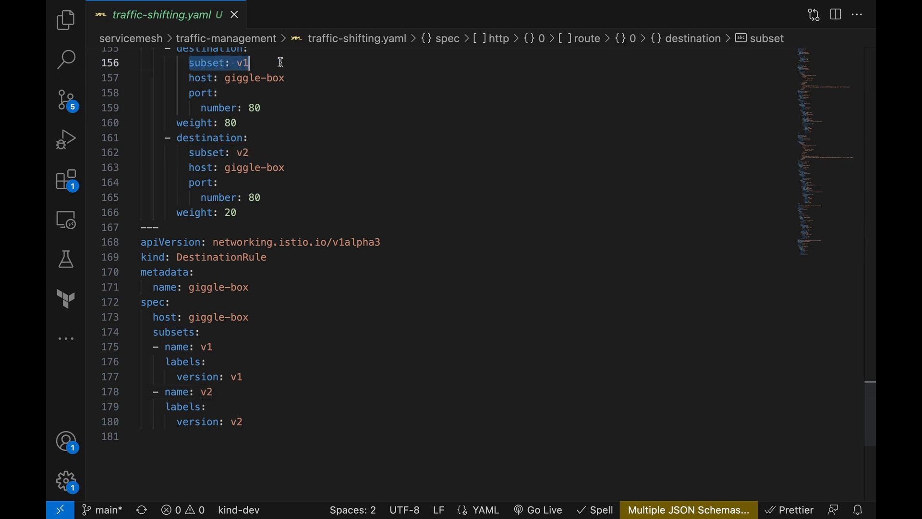
mouse_move(305, 200)
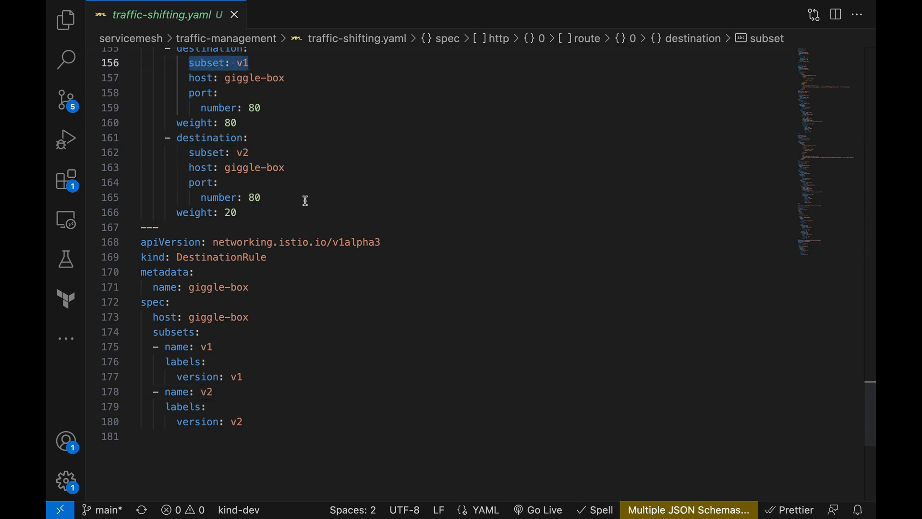
left_click(257, 198)
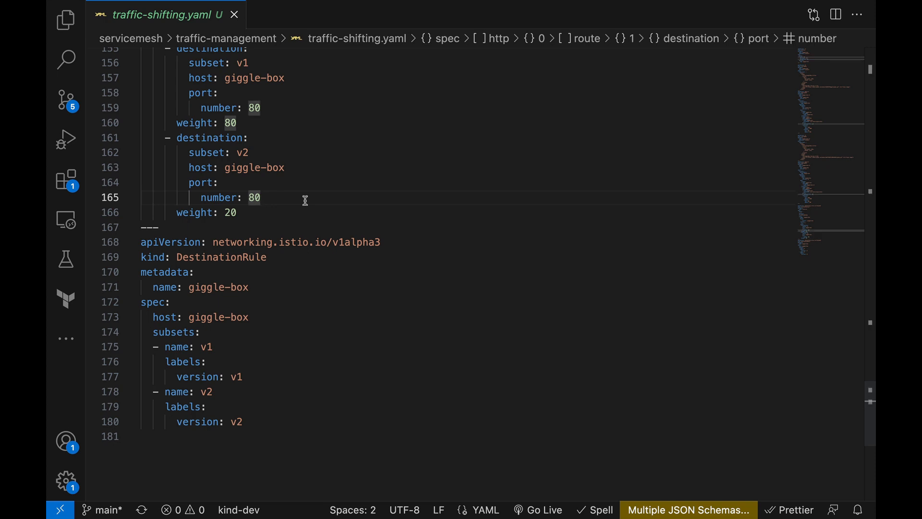
Step: Run kubectl apply -f ./servicemesh/traffic-management/traffic-shifting.yaml from the terminal
left_click(261, 198)
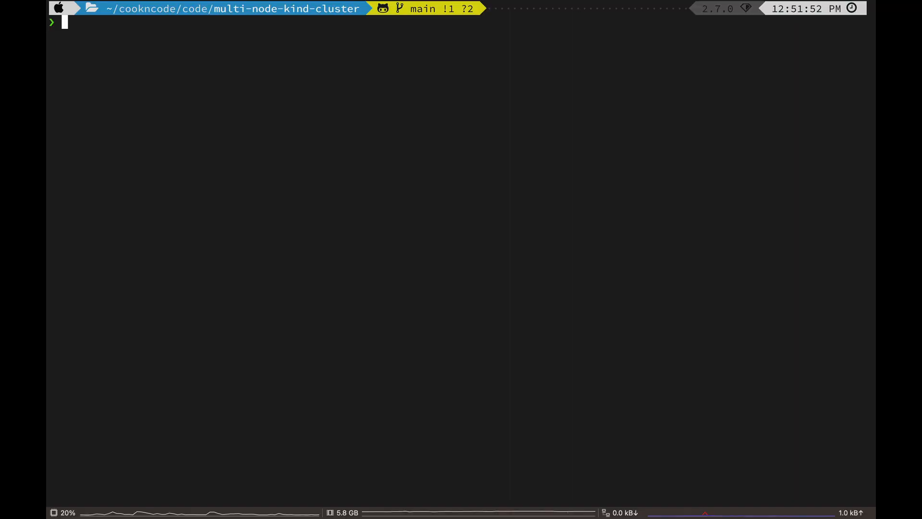
type("kubectl apply -f ./servicemesh/")
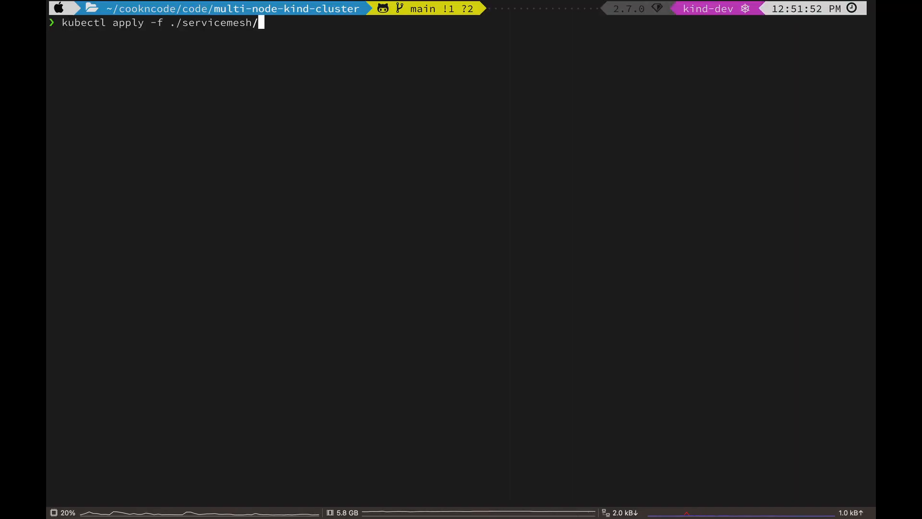
type("traffic-management/traffic-shifting.yaml")
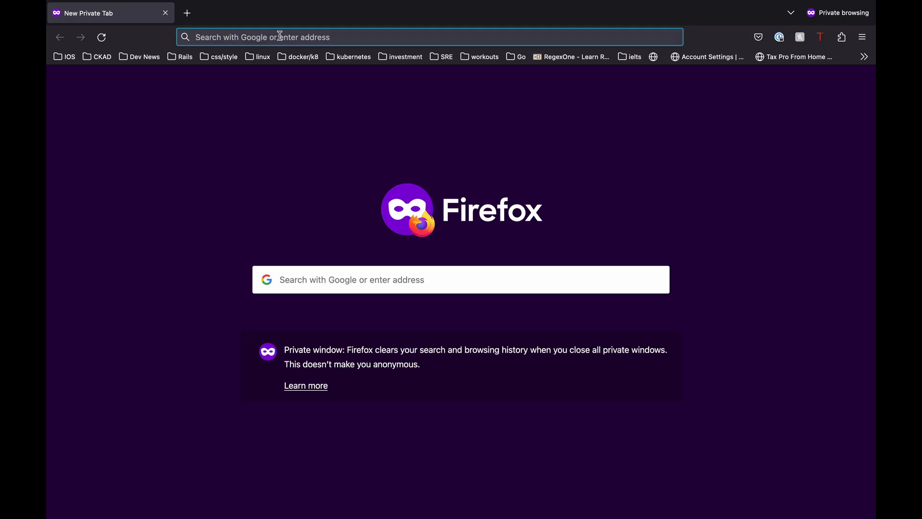
Step: Load 127.0.0.1/giggle-box and reload it to see GiggleBox Version 1 and Version 2 responses
type("127.0.0.1")
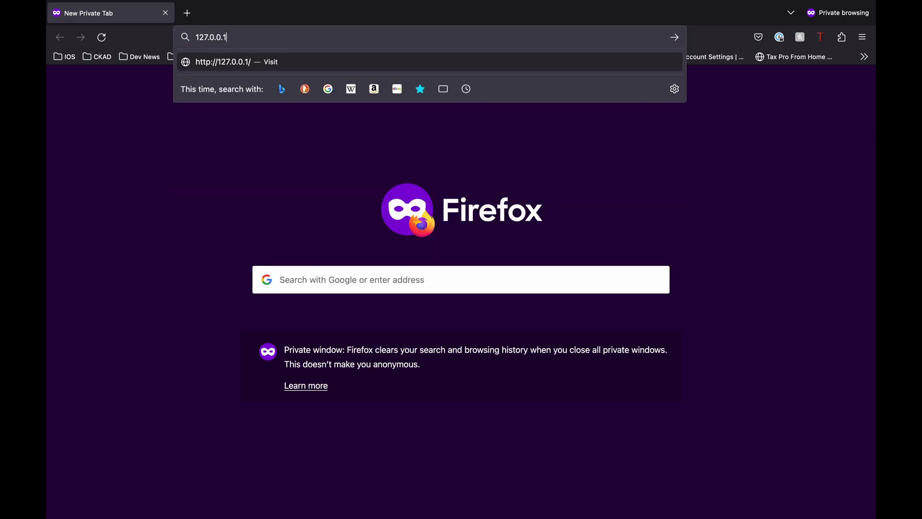
type("/giggle-box")
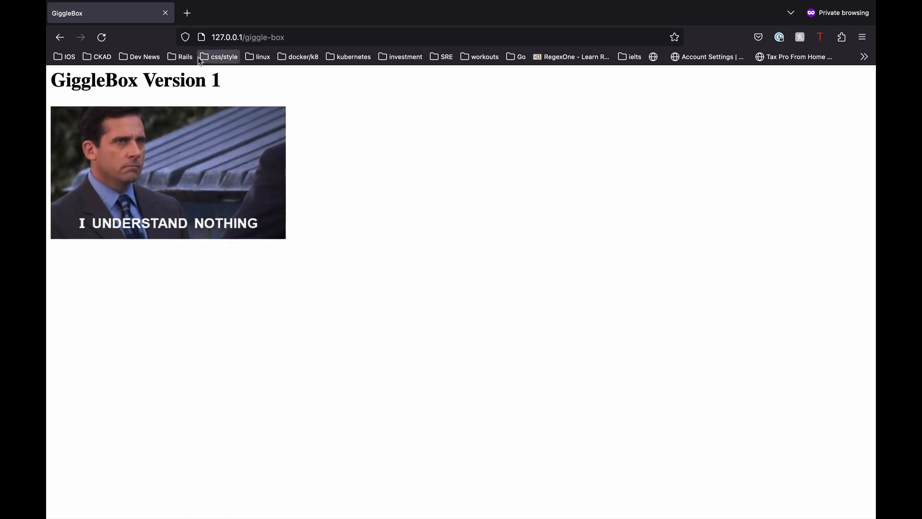
left_click(101, 38)
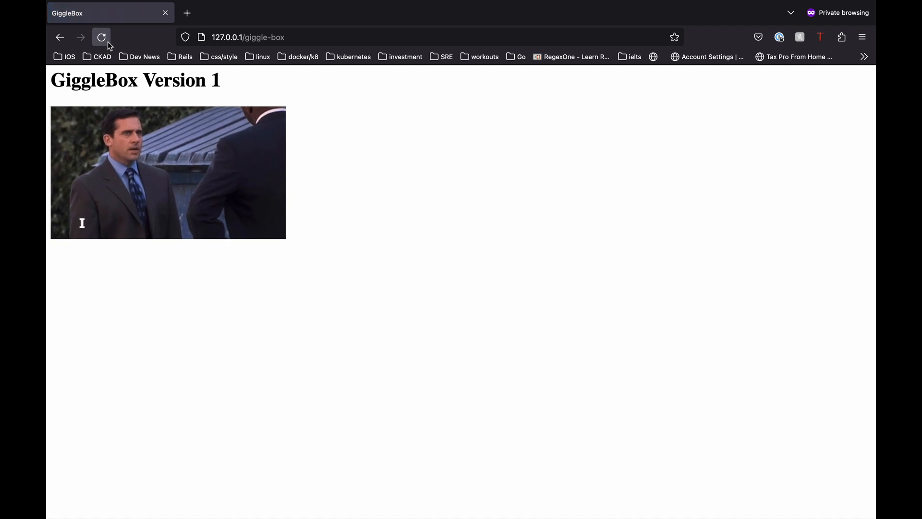
left_click(100, 36)
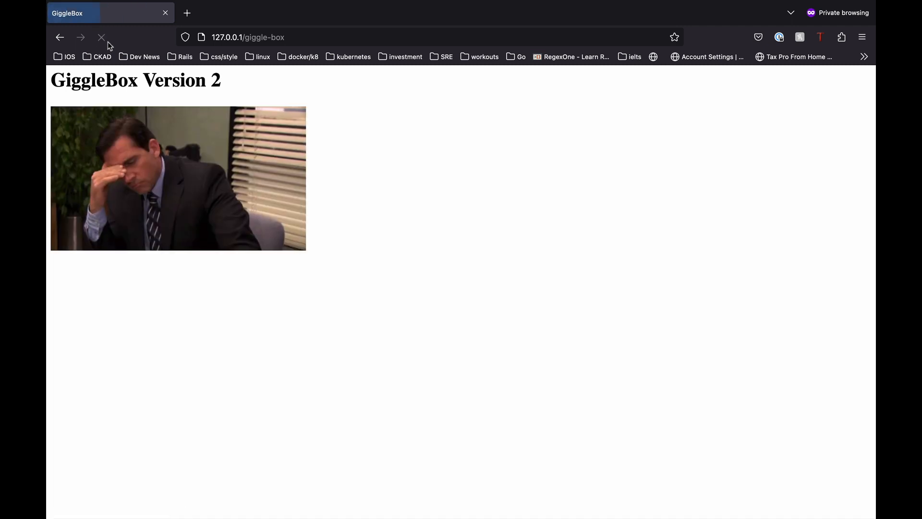
left_click(101, 36)
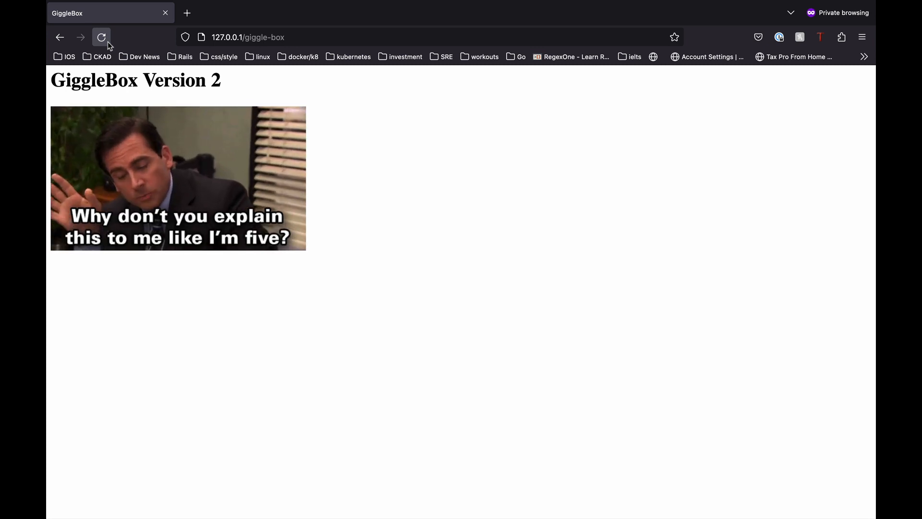
Step: Keep reloading /giggle-box to confirm the 80/20 split keeps alternating between Version 1 and 2
left_click(100, 37)
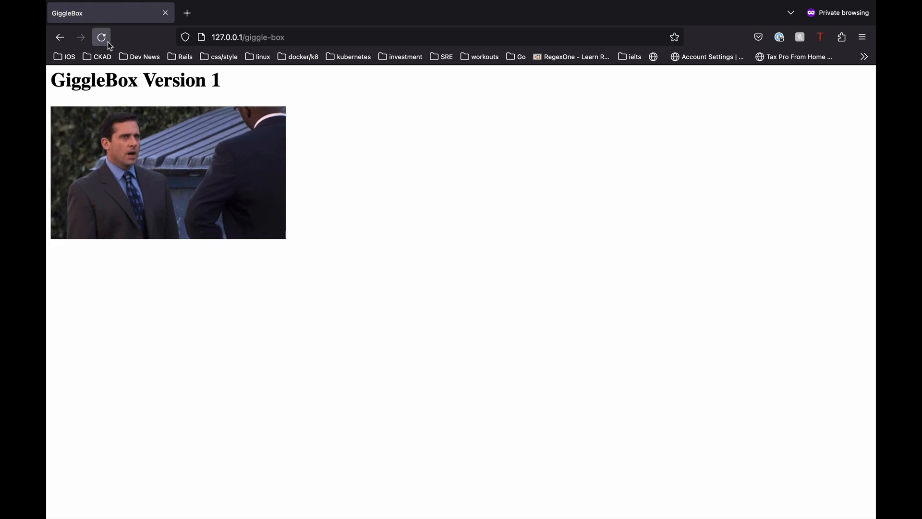
left_click(100, 36)
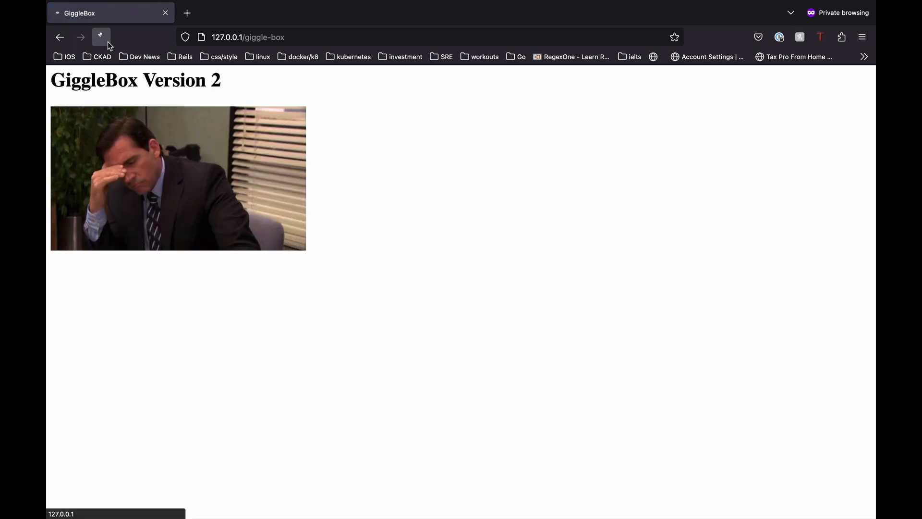
left_click(100, 37)
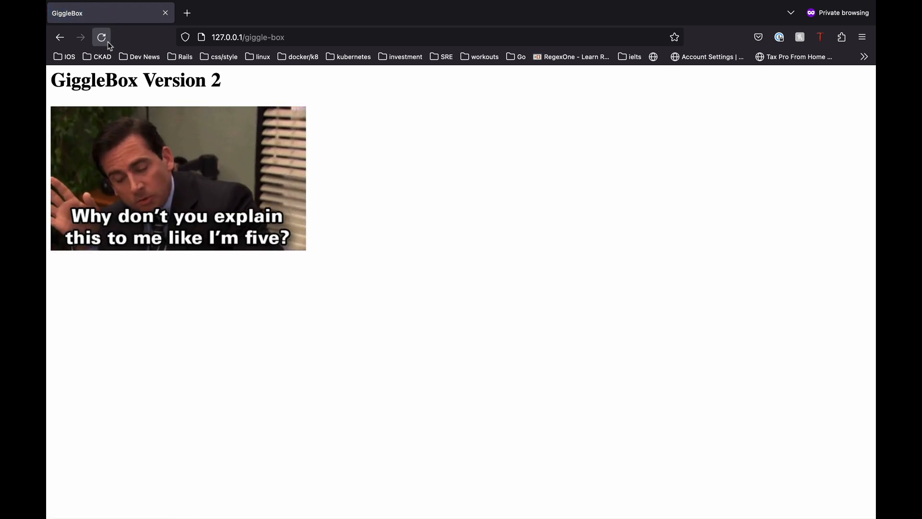
left_click(100, 36)
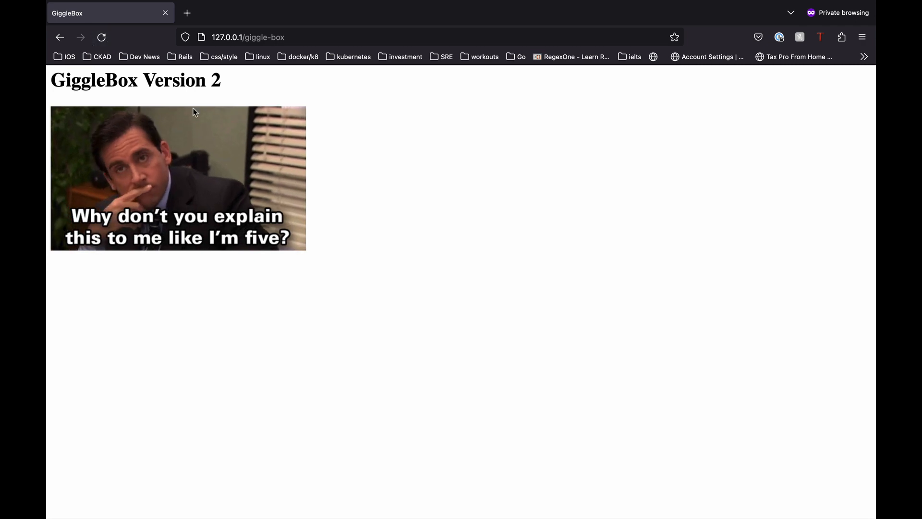
left_click(101, 36)
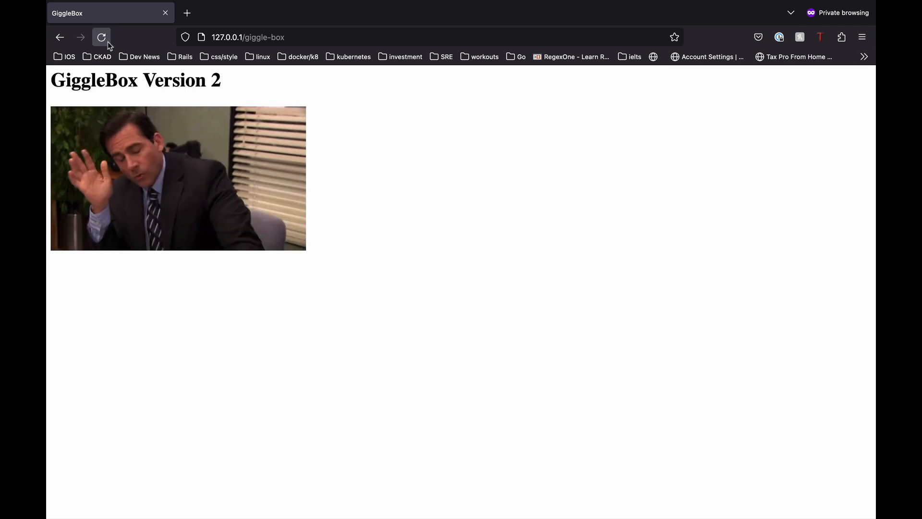